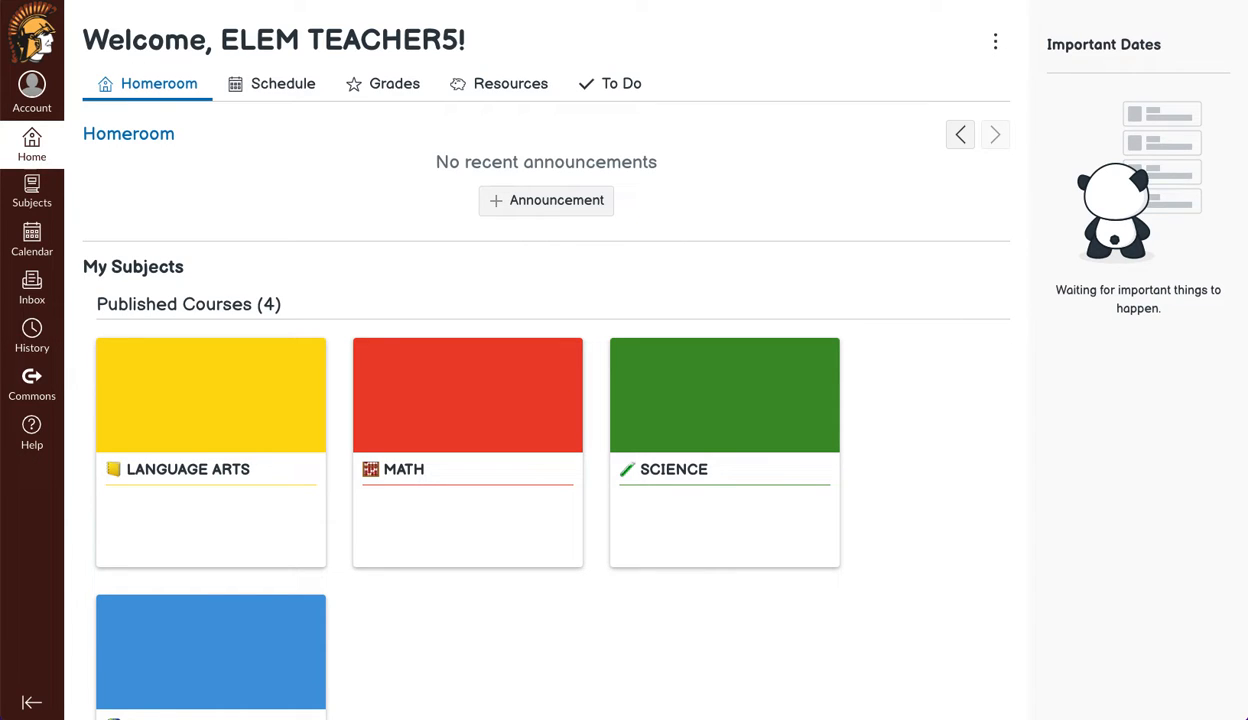
Step: Scroll to the Language Arts card, open it, and go to its Manage Subject settings
scroll("down", 3)
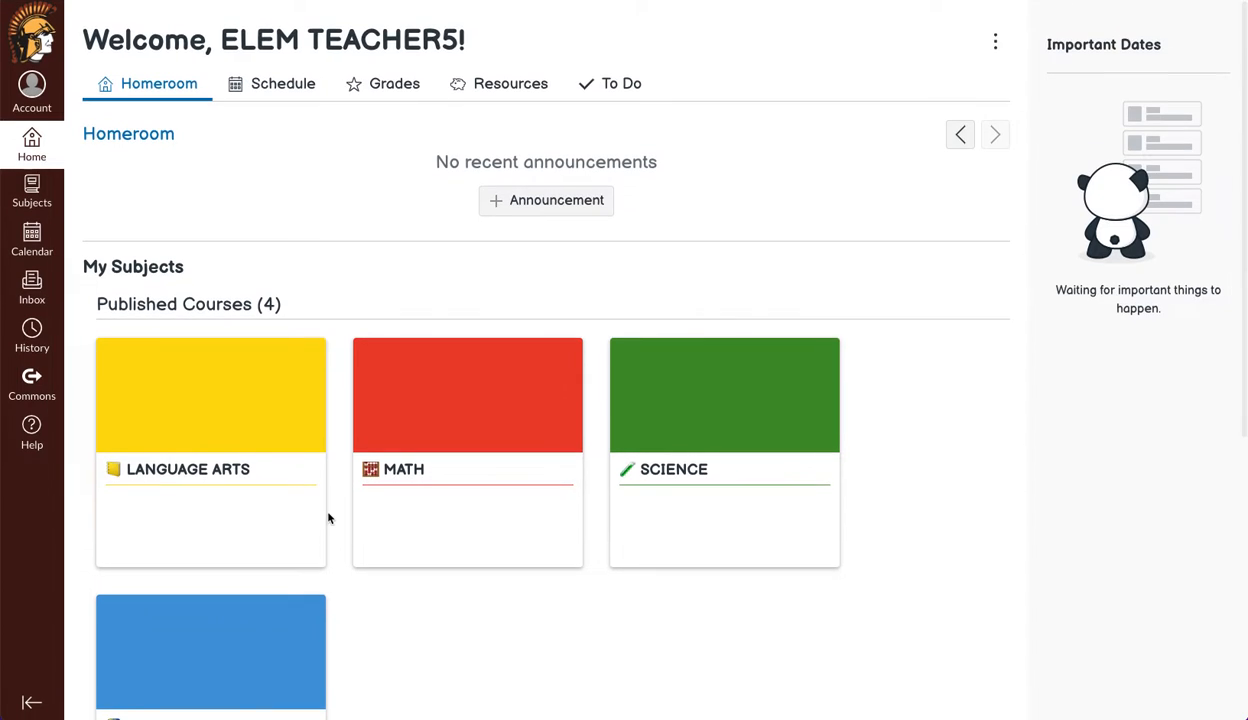
mouse_move(475, 607)
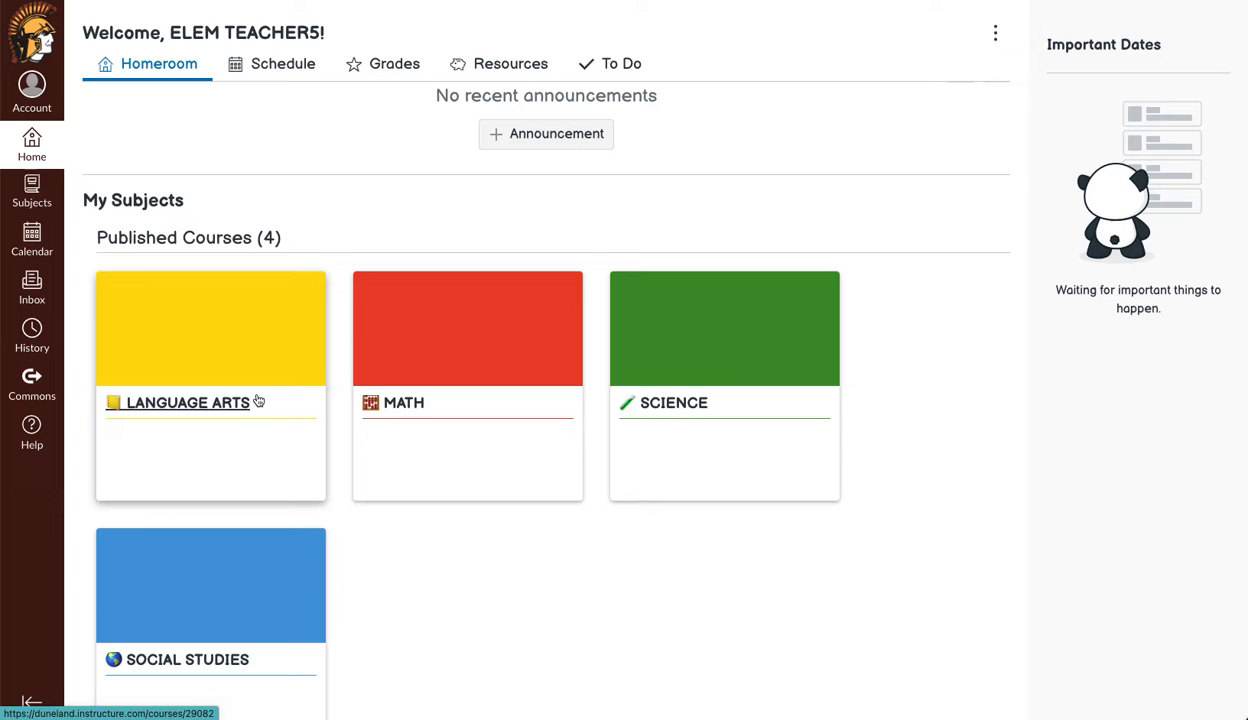
mouse_move(135, 402)
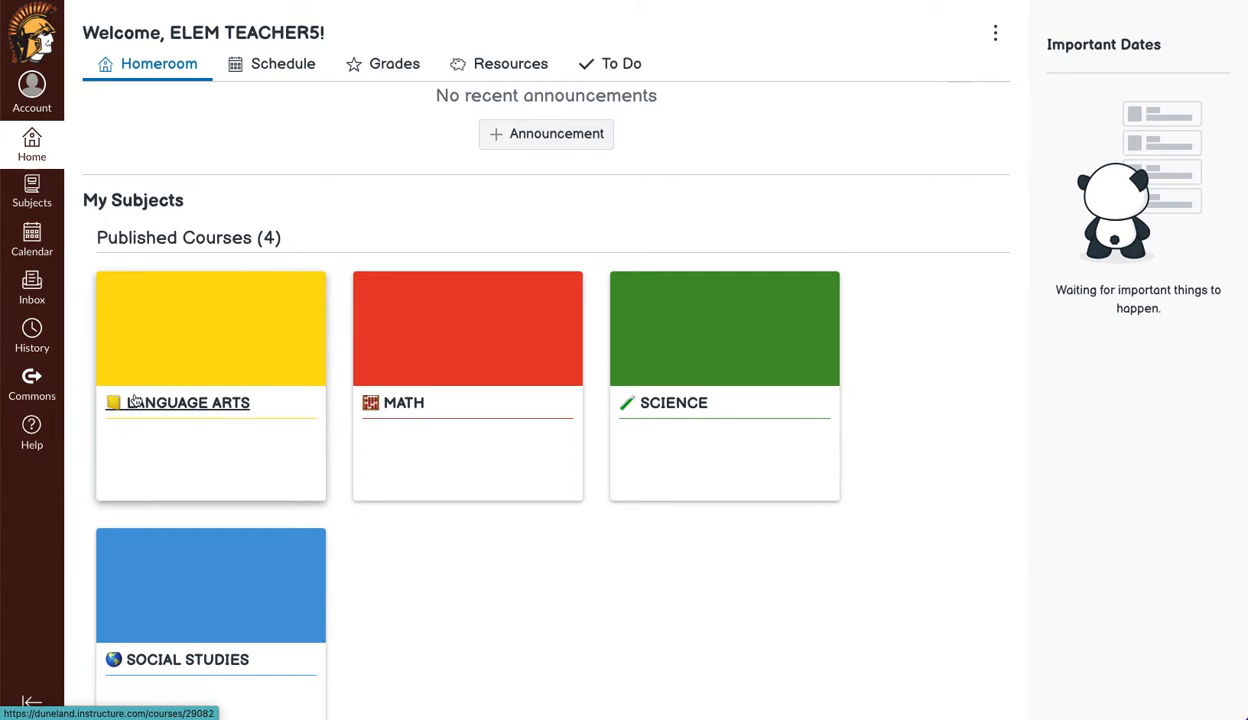
mouse_move(185, 402)
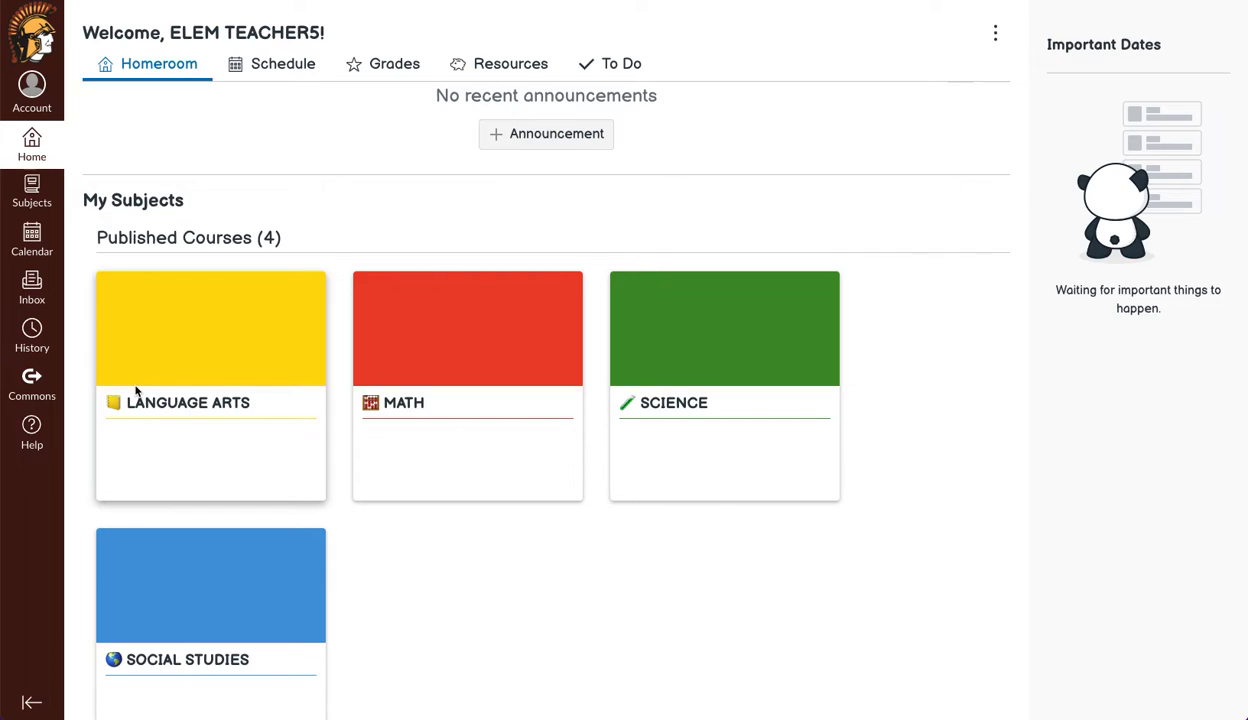
scroll("down", 3)
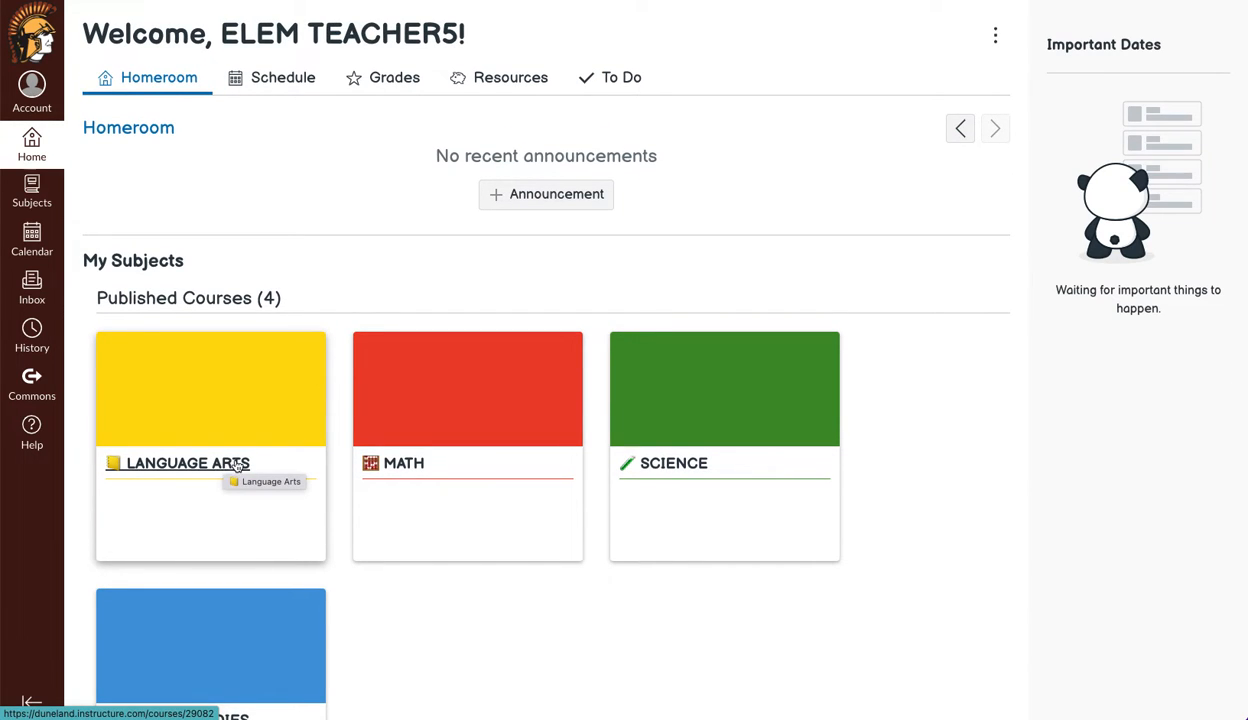
left_click(185, 463)
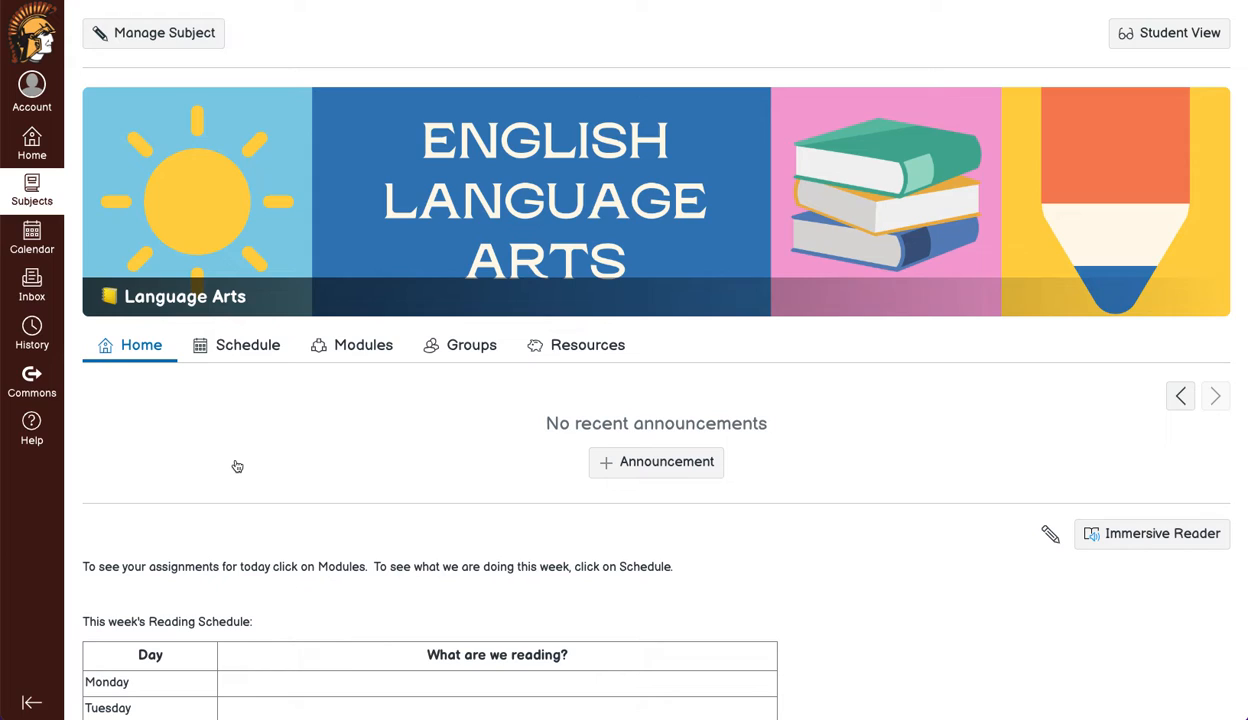
left_click(153, 33)
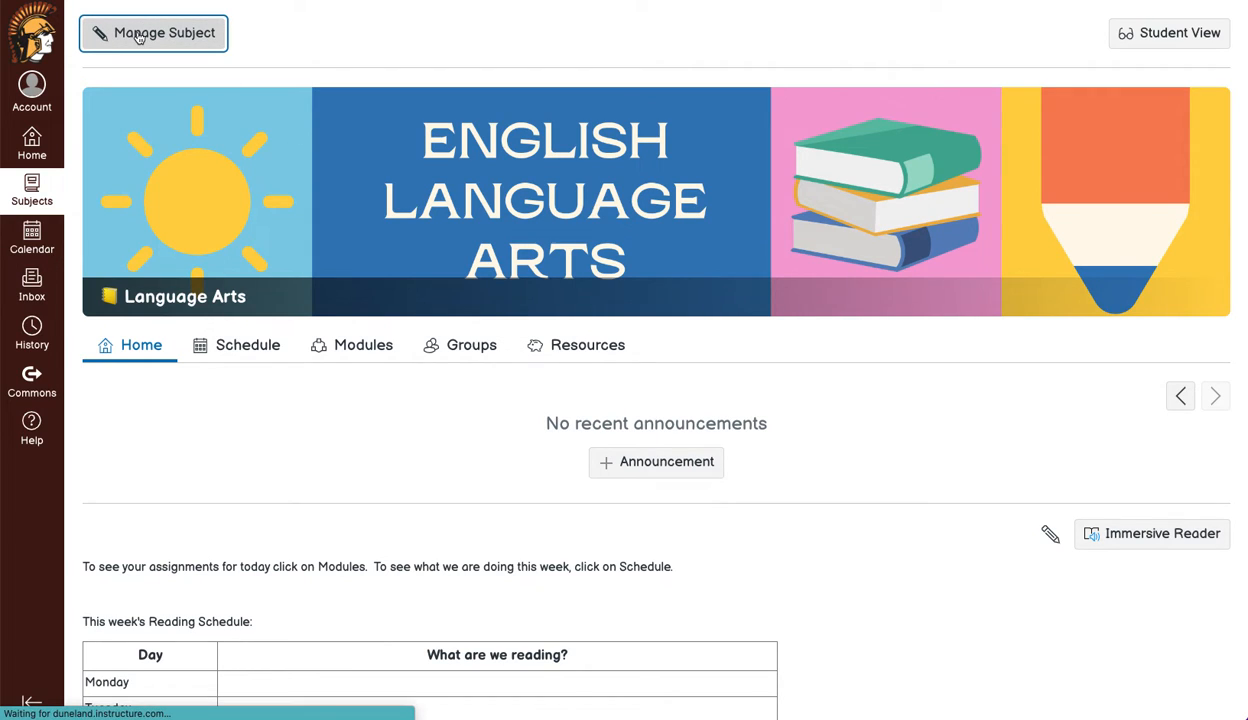
left_click(153, 33)
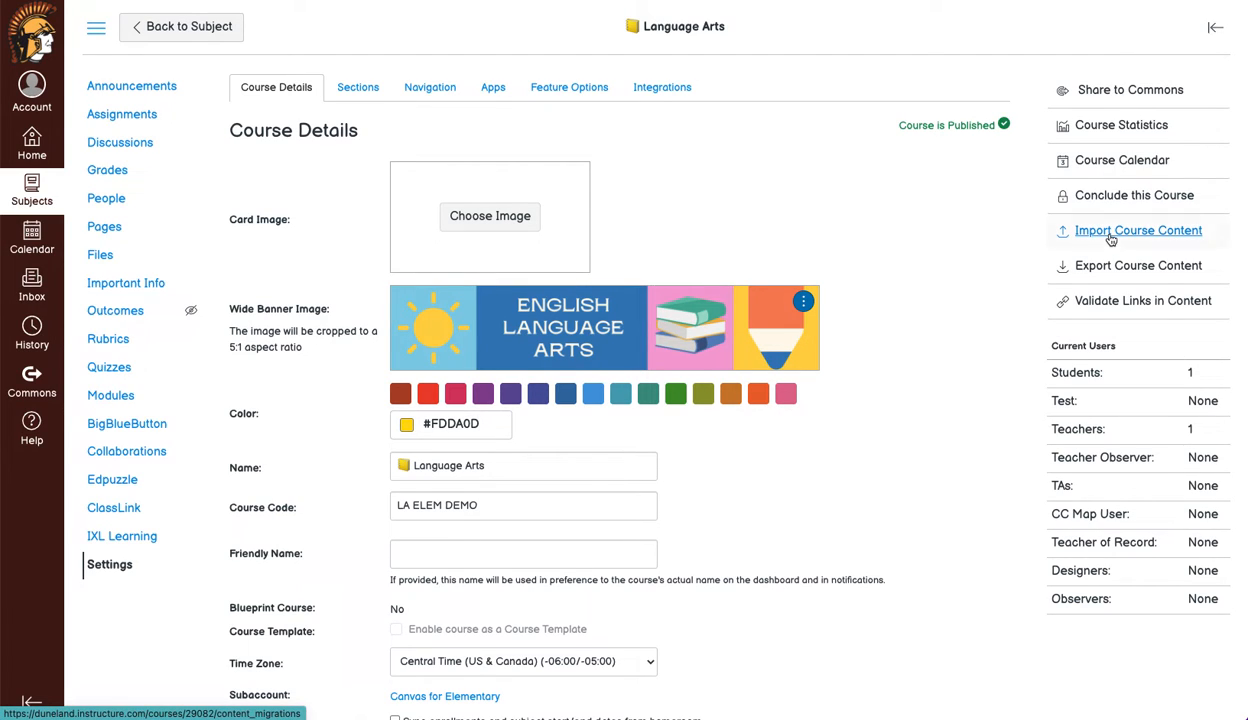
Step: Start Import Course Content with Copy a Canvas Course as the content type
left_click(1137, 230)
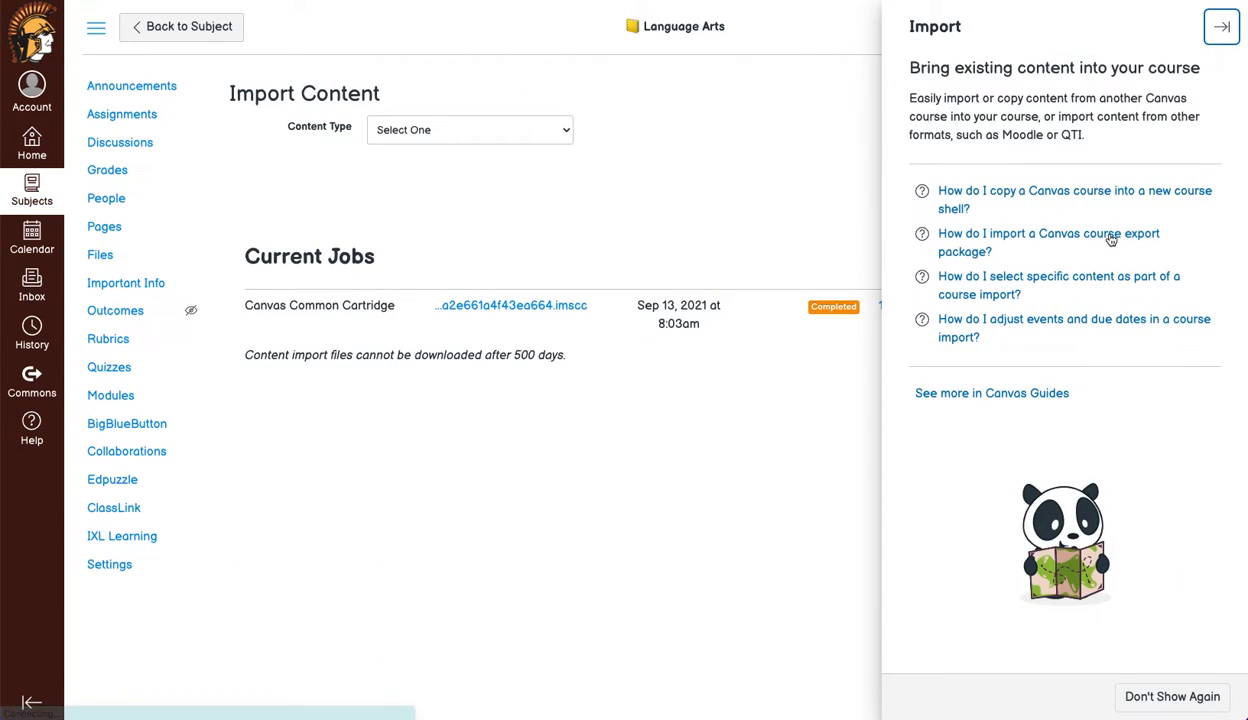
left_click(1221, 26)
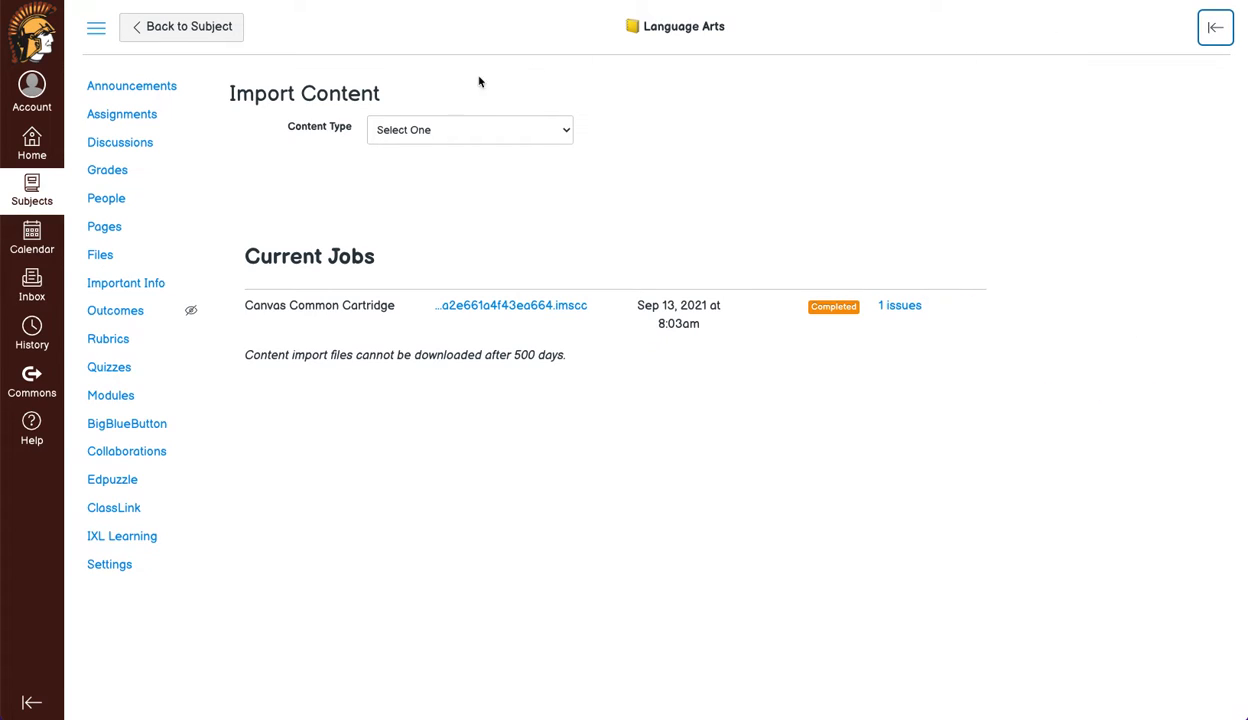
left_click(469, 129)
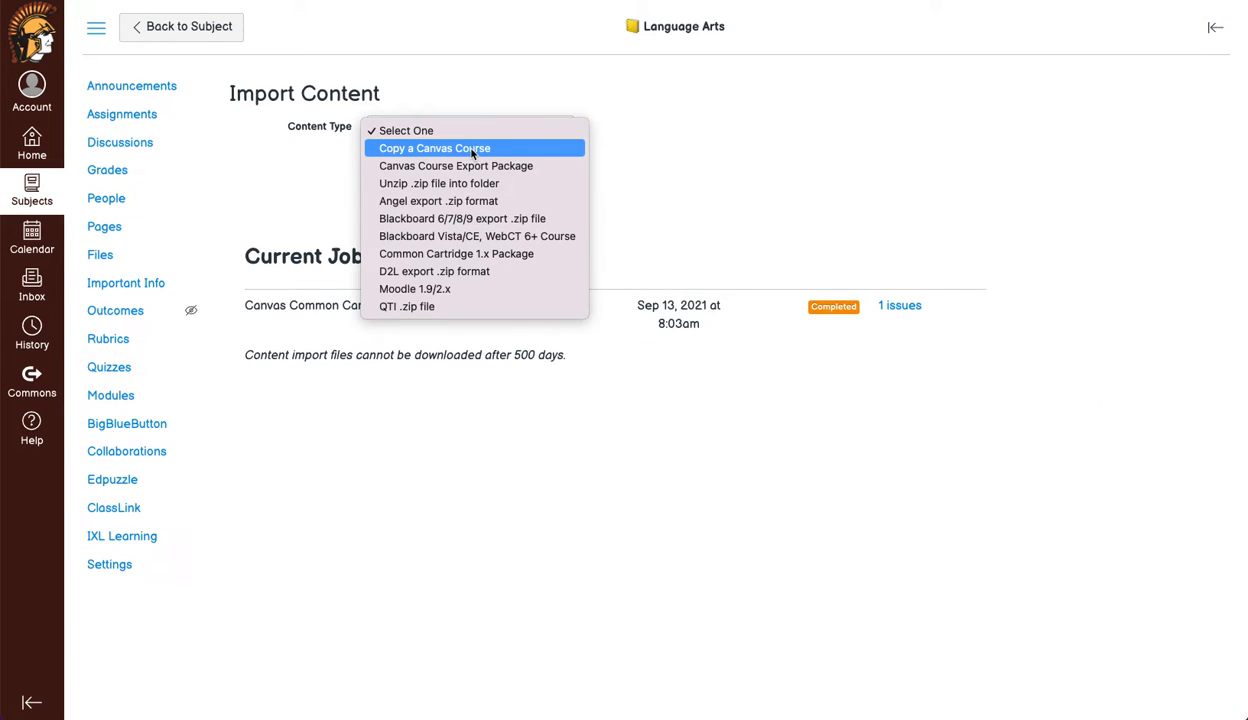
left_click(434, 148)
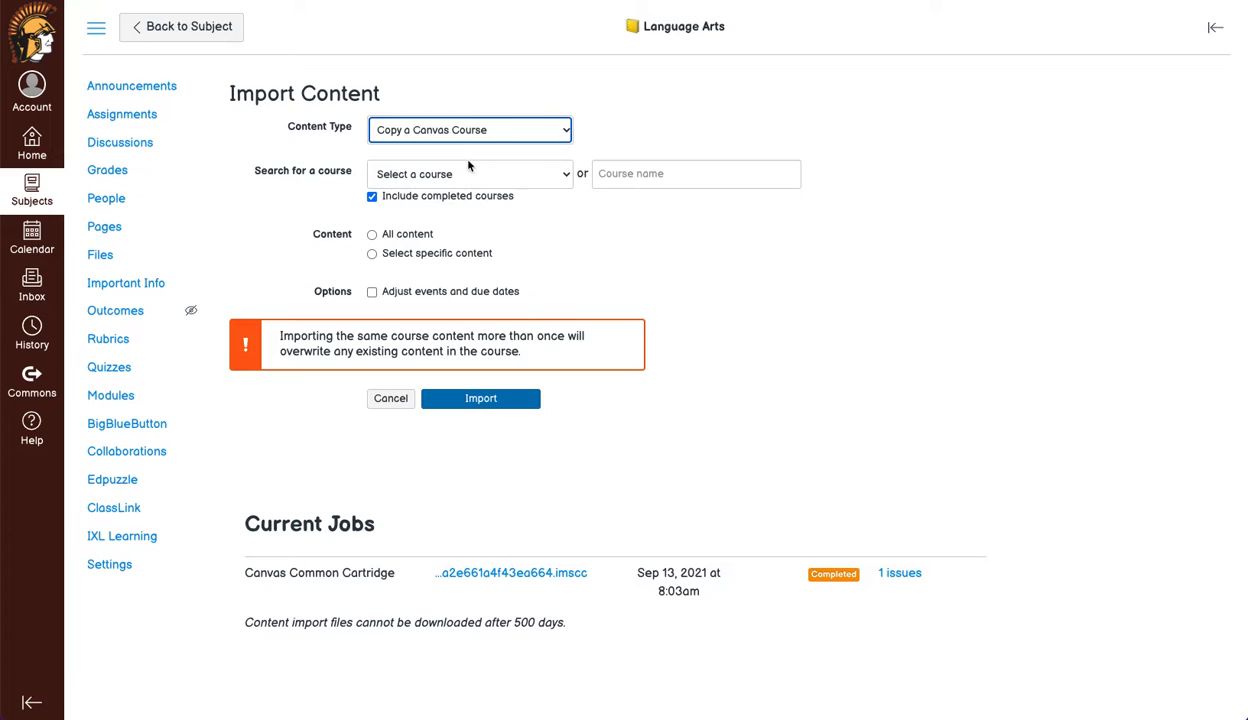
left_click(469, 173)
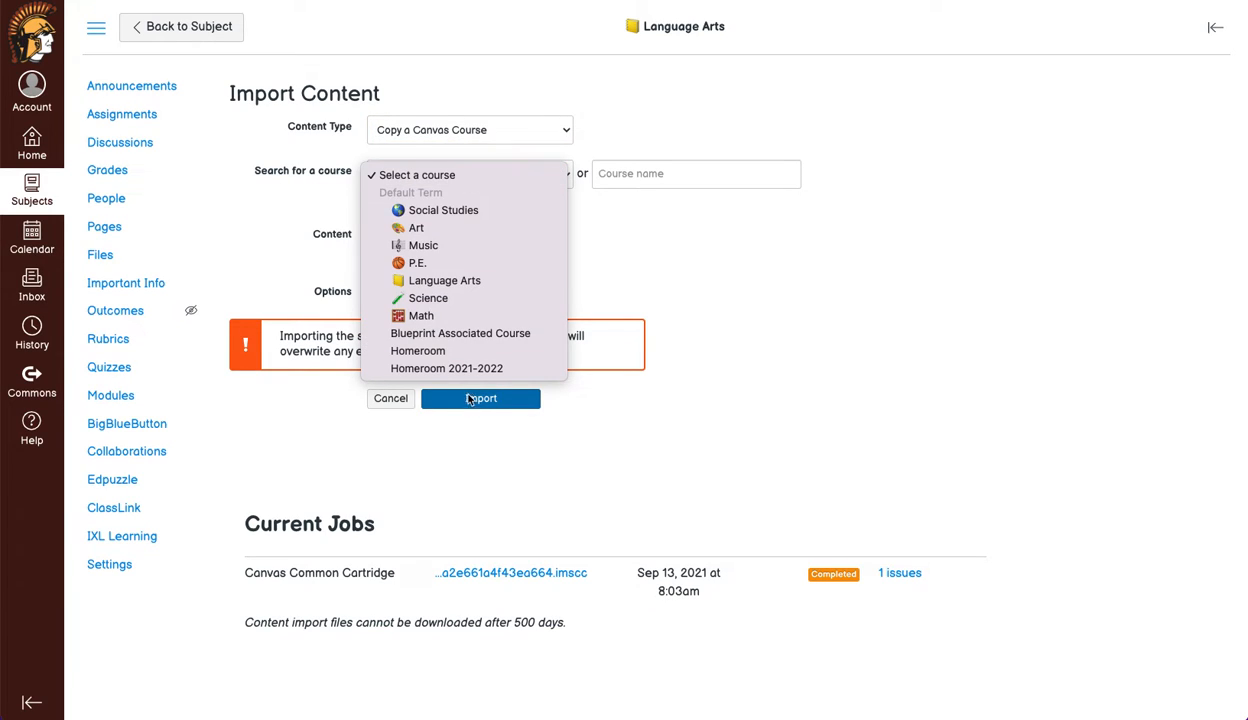
mouse_move(446, 368)
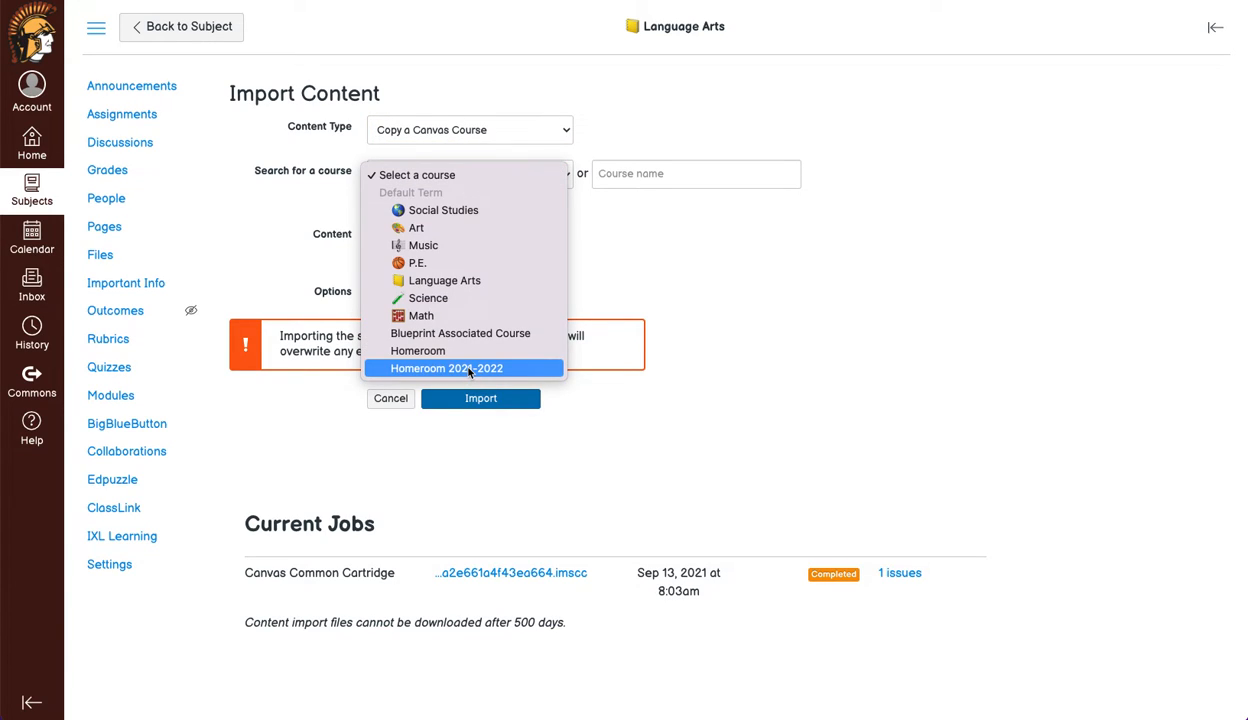
Step: Choose Homeroom 2021-2022 as source, select specific content, and remove dates
left_click(446, 368)
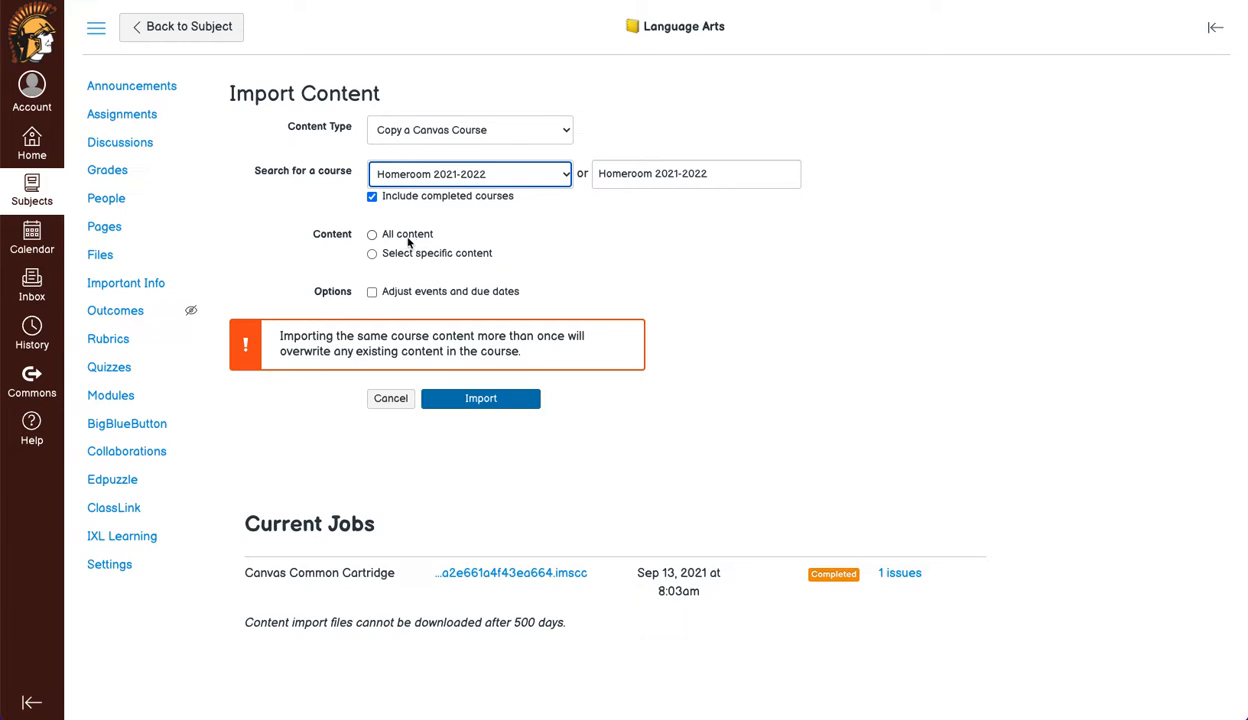
mouse_move(411, 240)
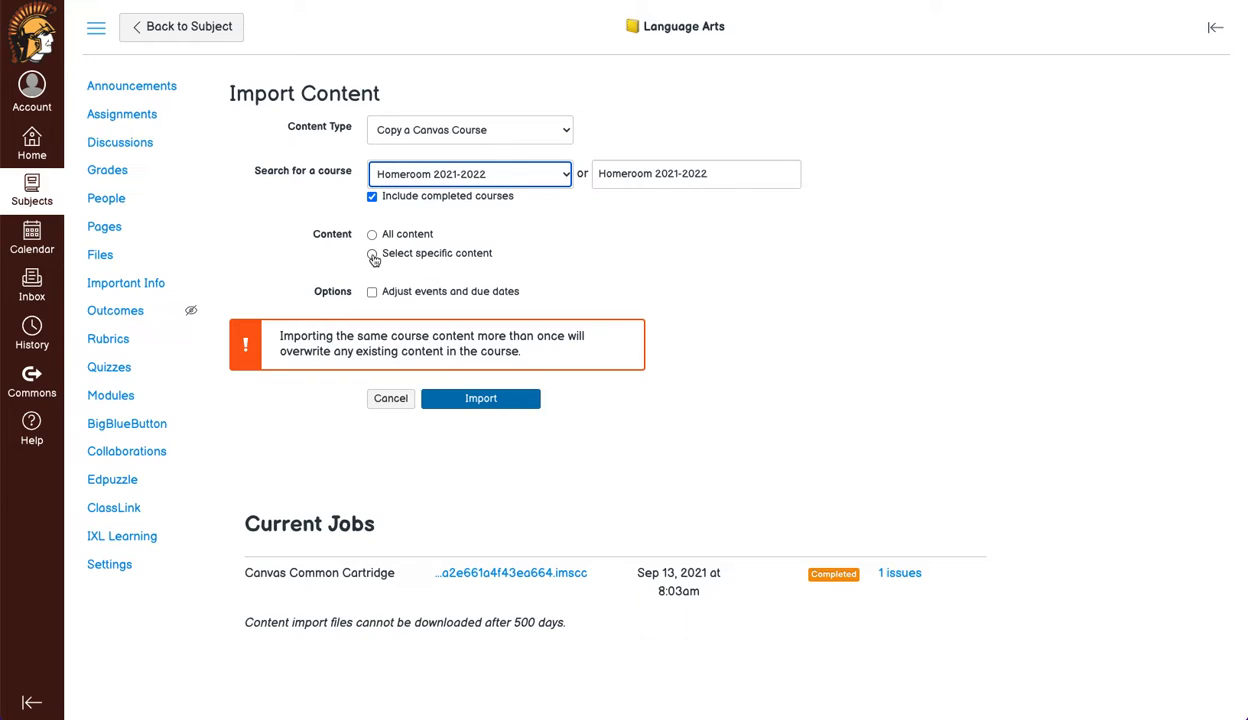
left_click(372, 253)
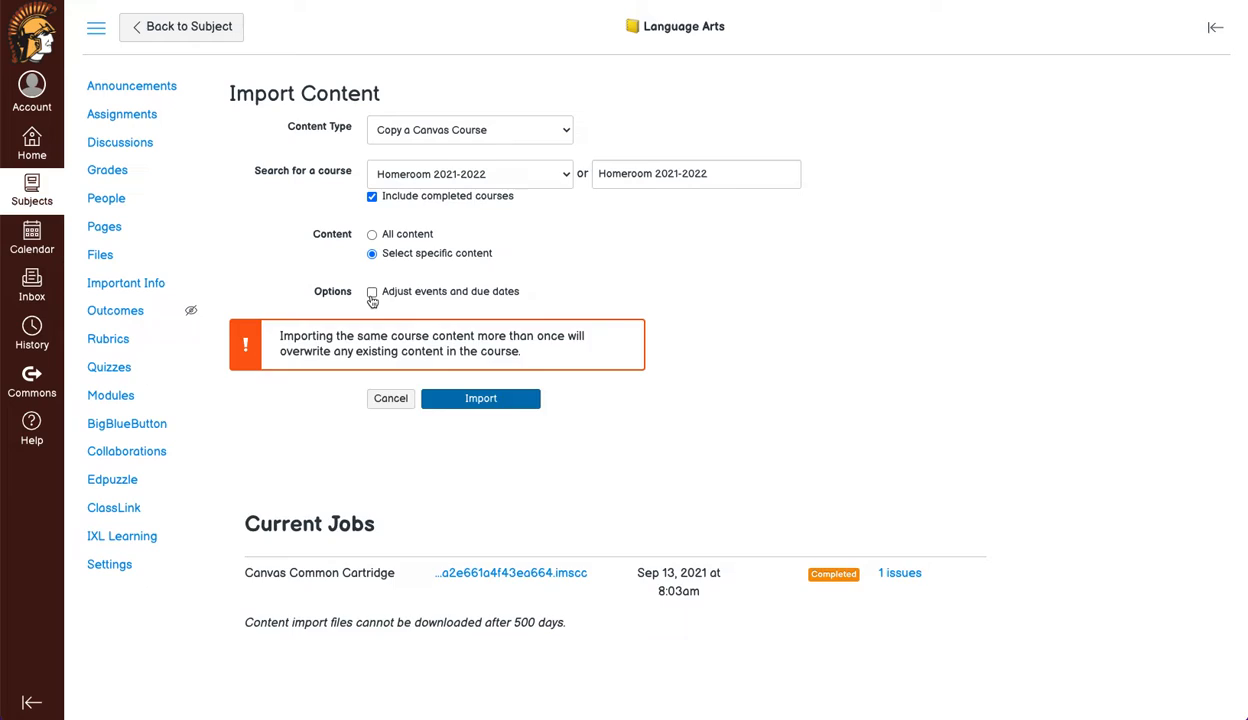
left_click(372, 291)
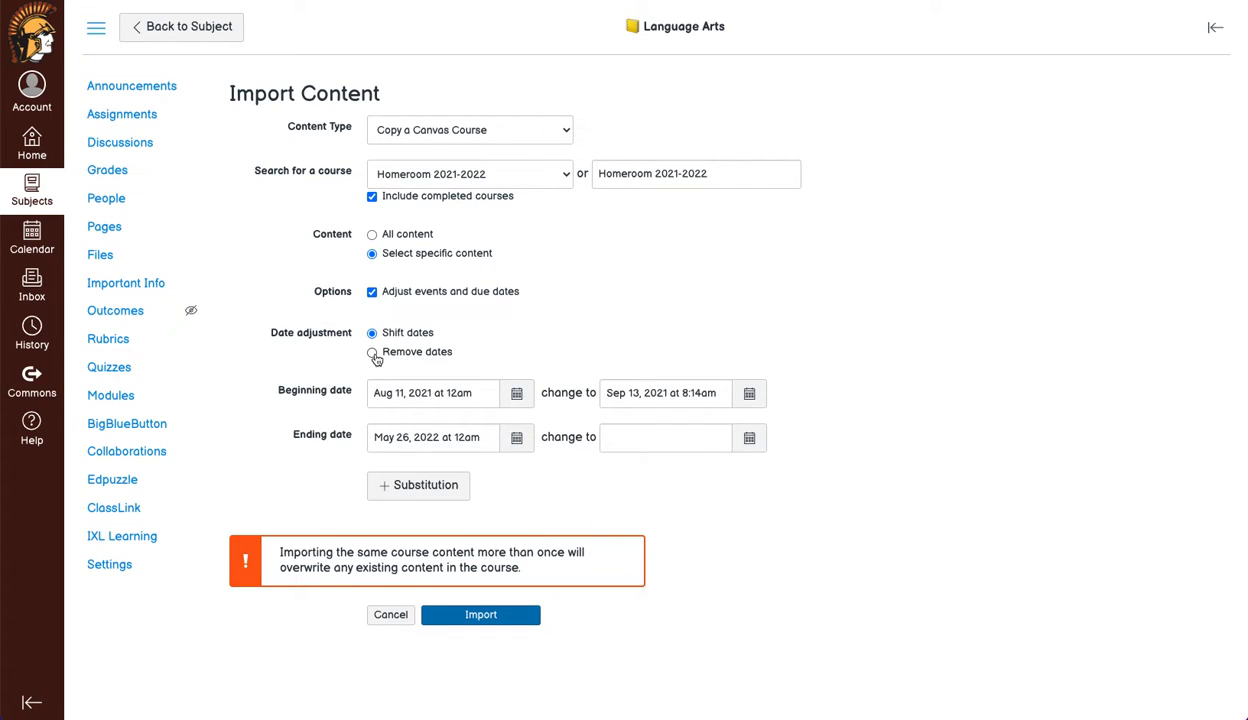
left_click(372, 352)
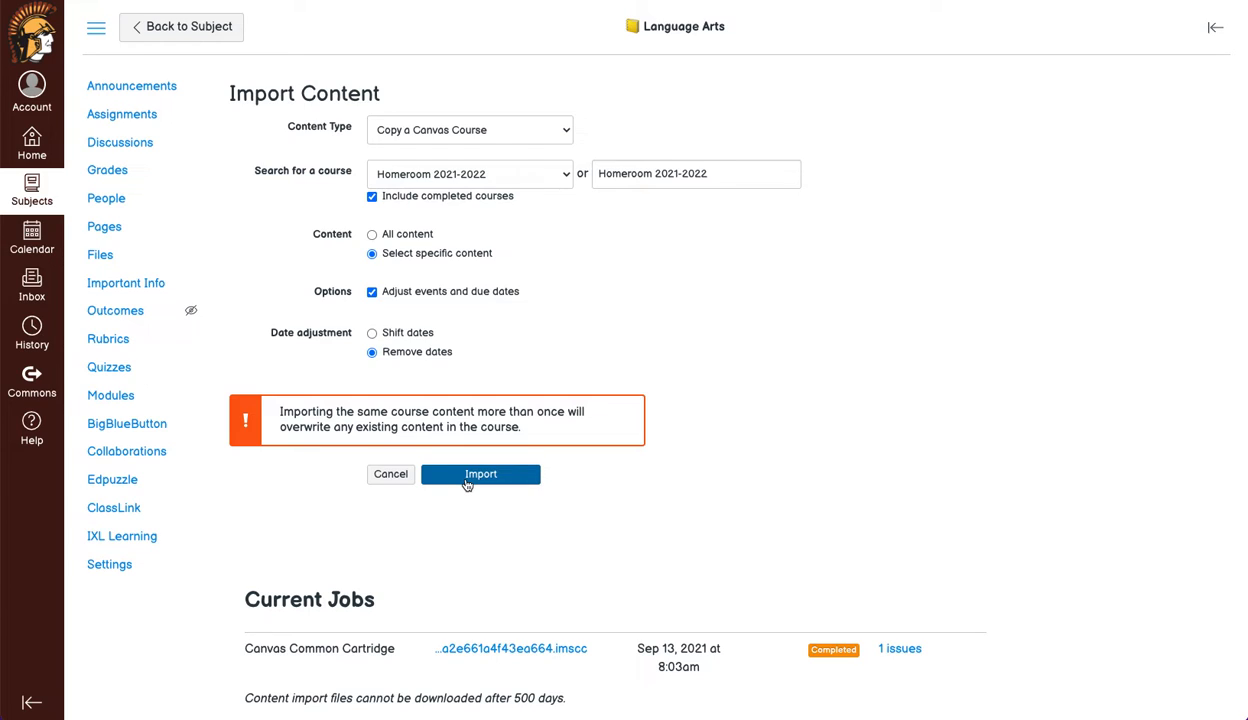
Step: Submit the Homeroom 2021-2022 import and open Select Content on the waiting job
left_click(481, 474)
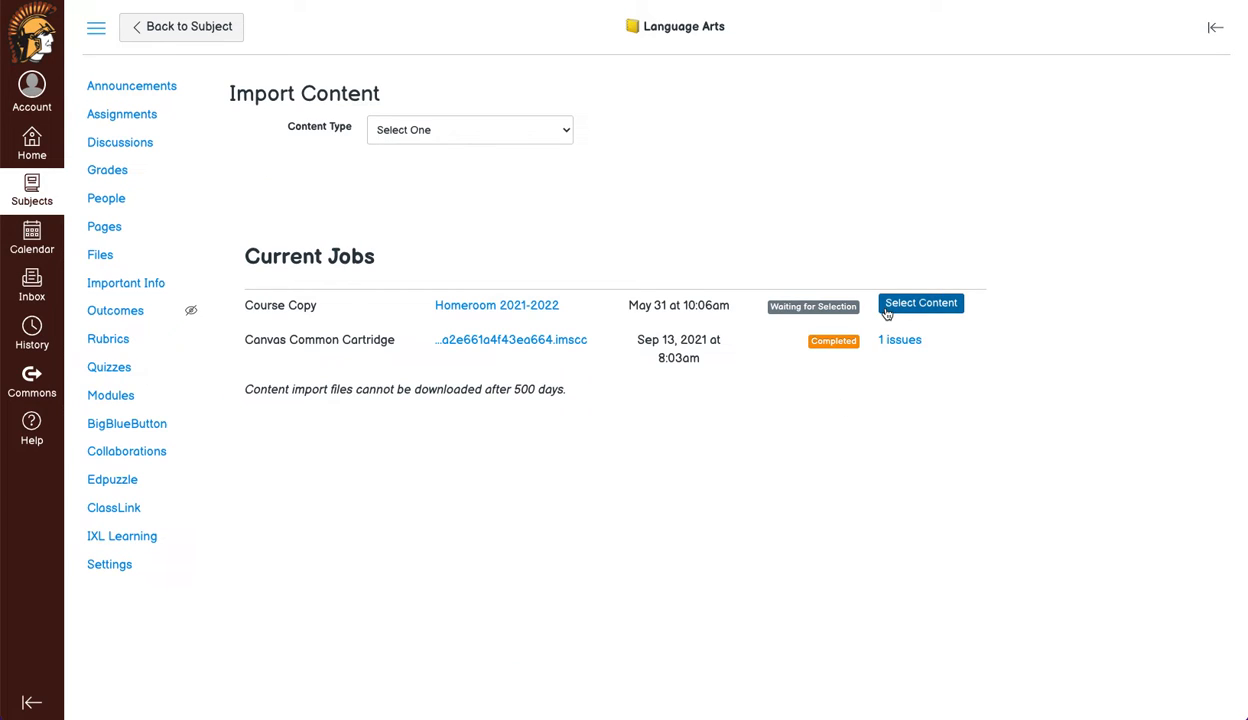
mouse_move(807, 13)
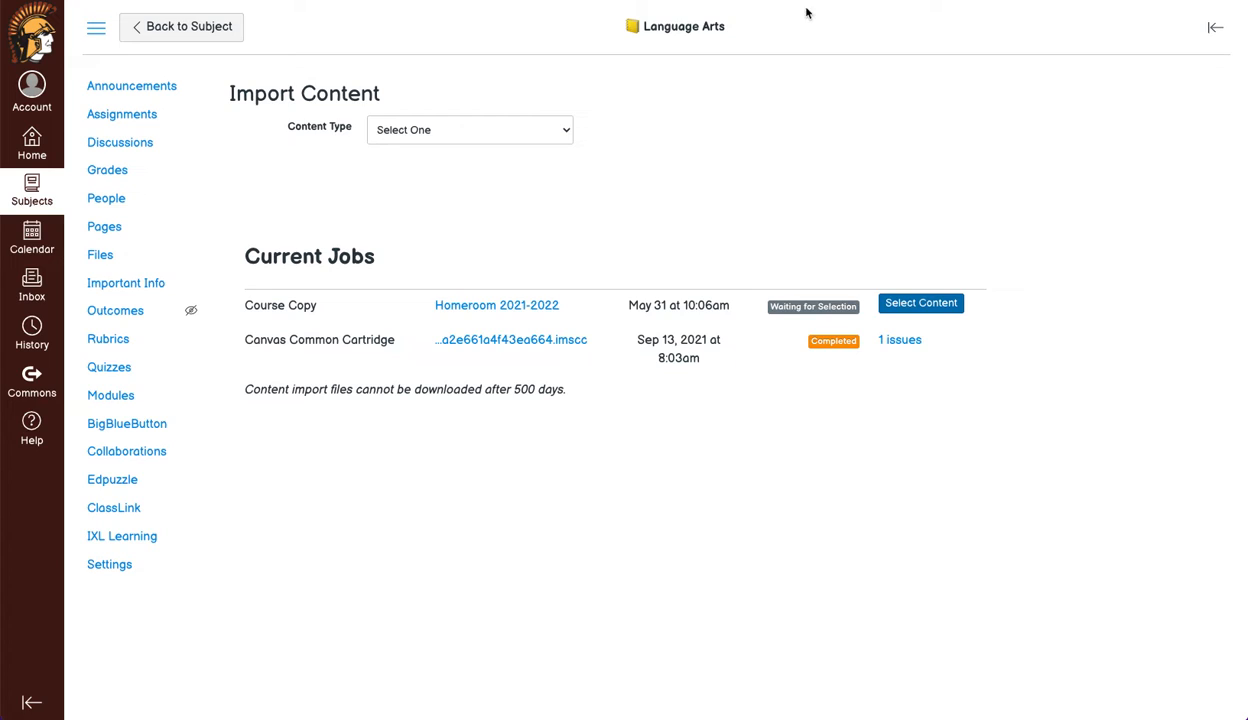
left_click(919, 303)
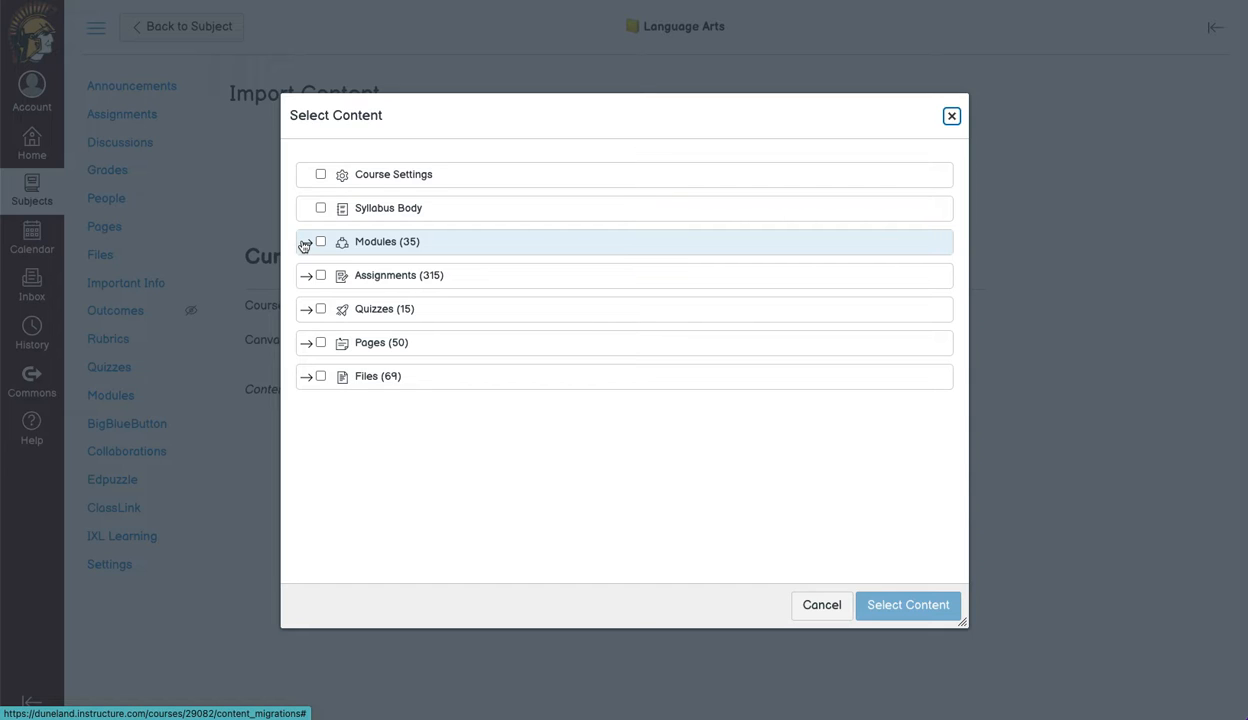
Step: Expand Modules (35), then tick and untick Interactive Read Alouds
left_click(305, 245)
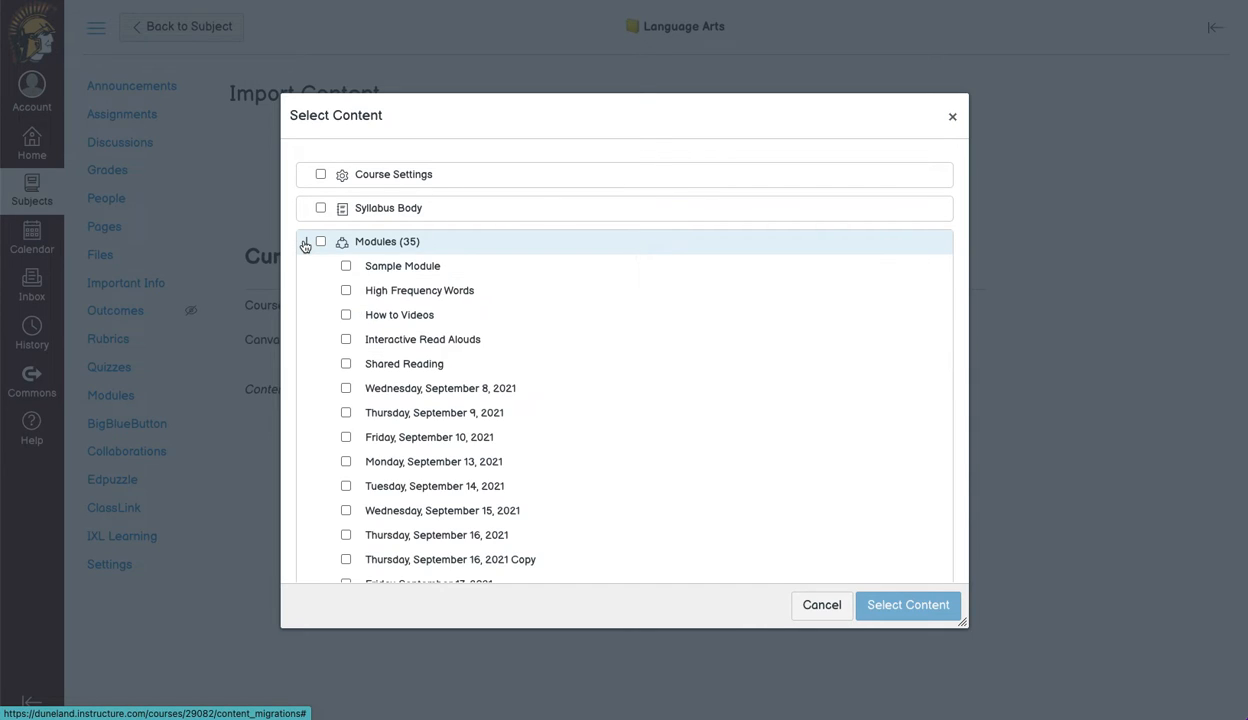
scroll("down", 3)
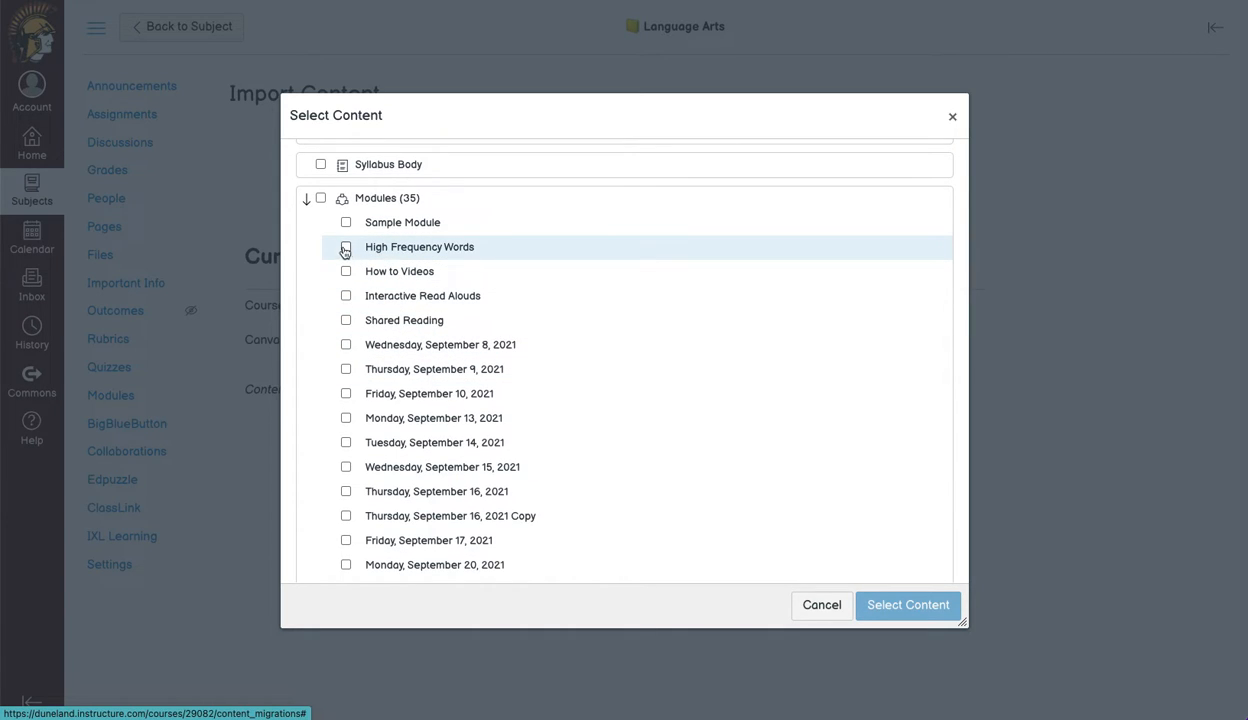
left_click(346, 296)
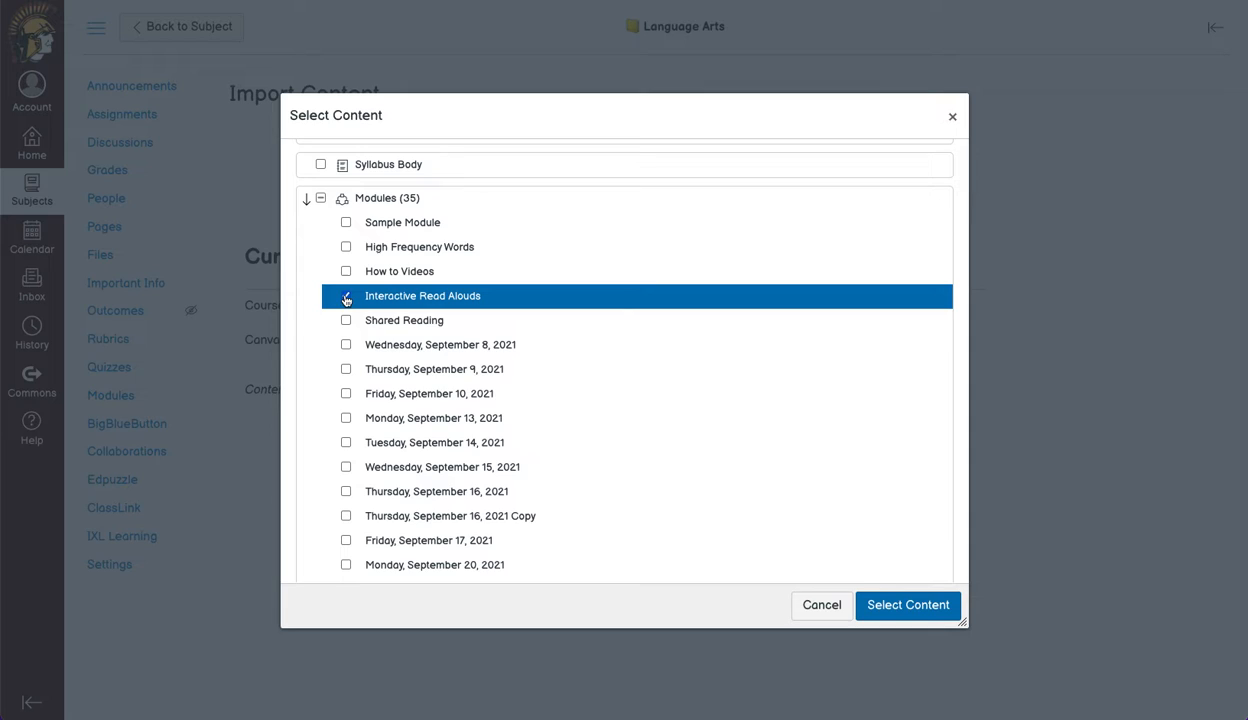
left_click(345, 296)
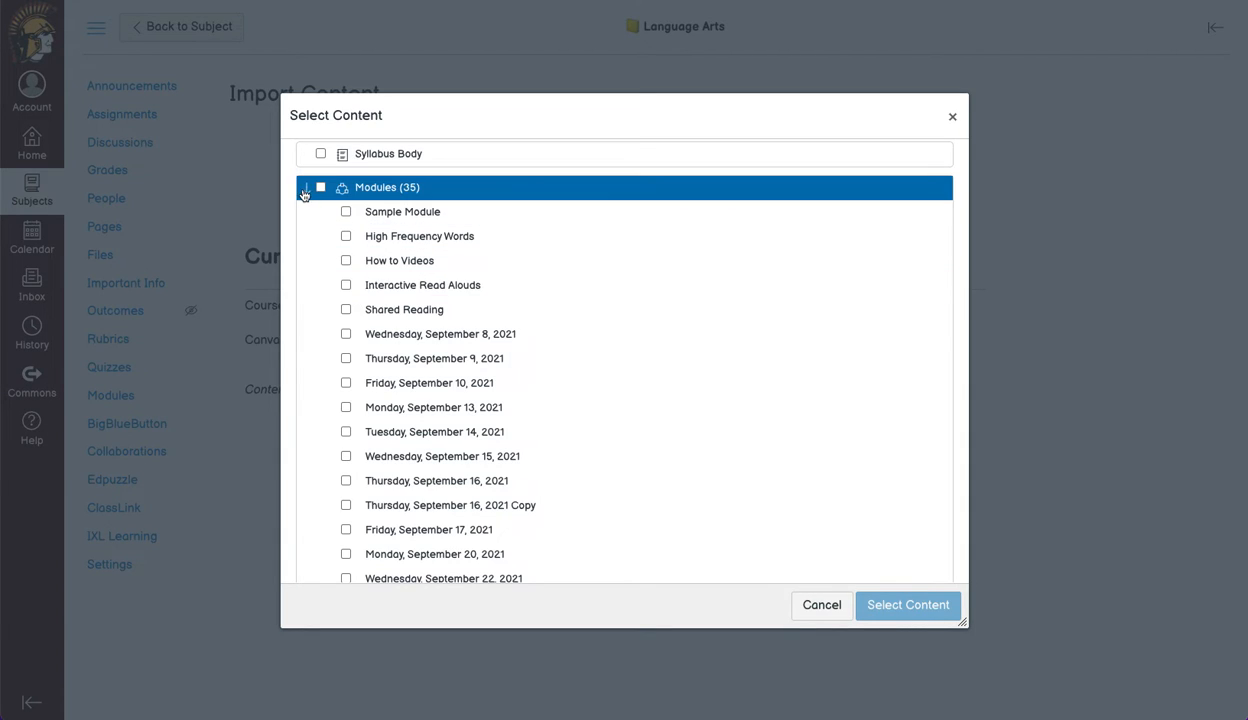
Step: Collapse Modules and tick the Assignments folder under Assignments (315)
left_click(305, 187)
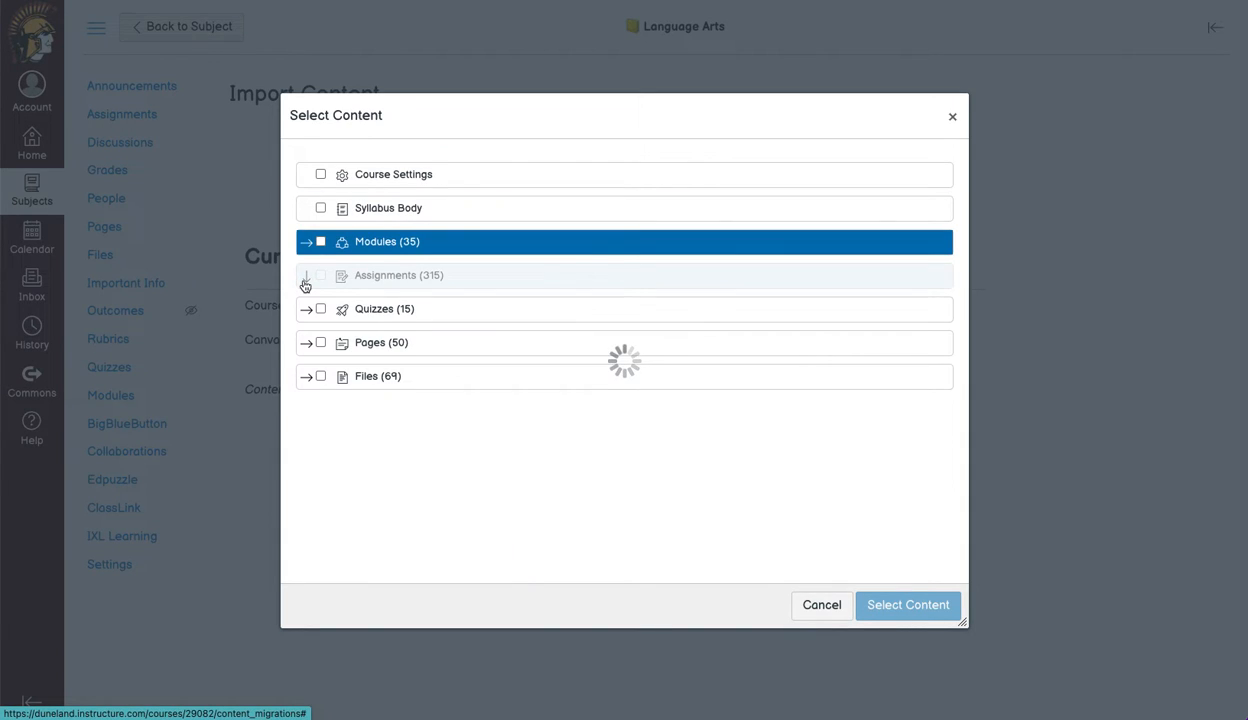
left_click(306, 279)
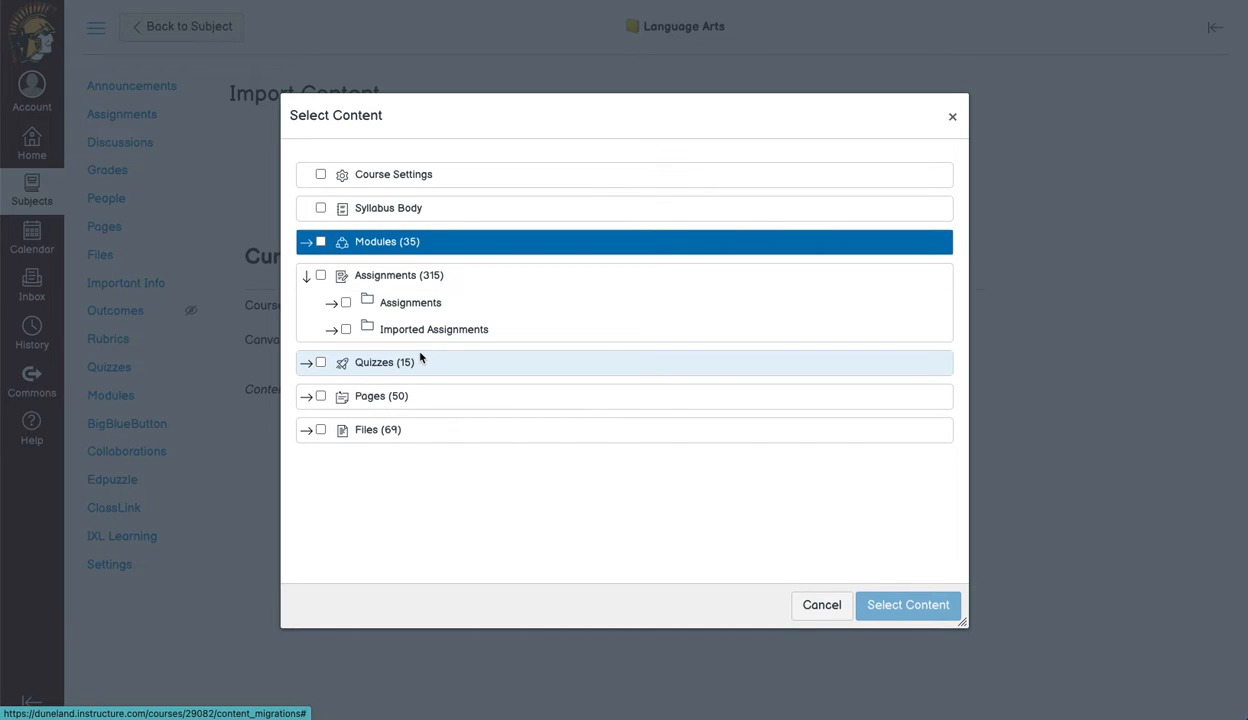
left_click(332, 302)
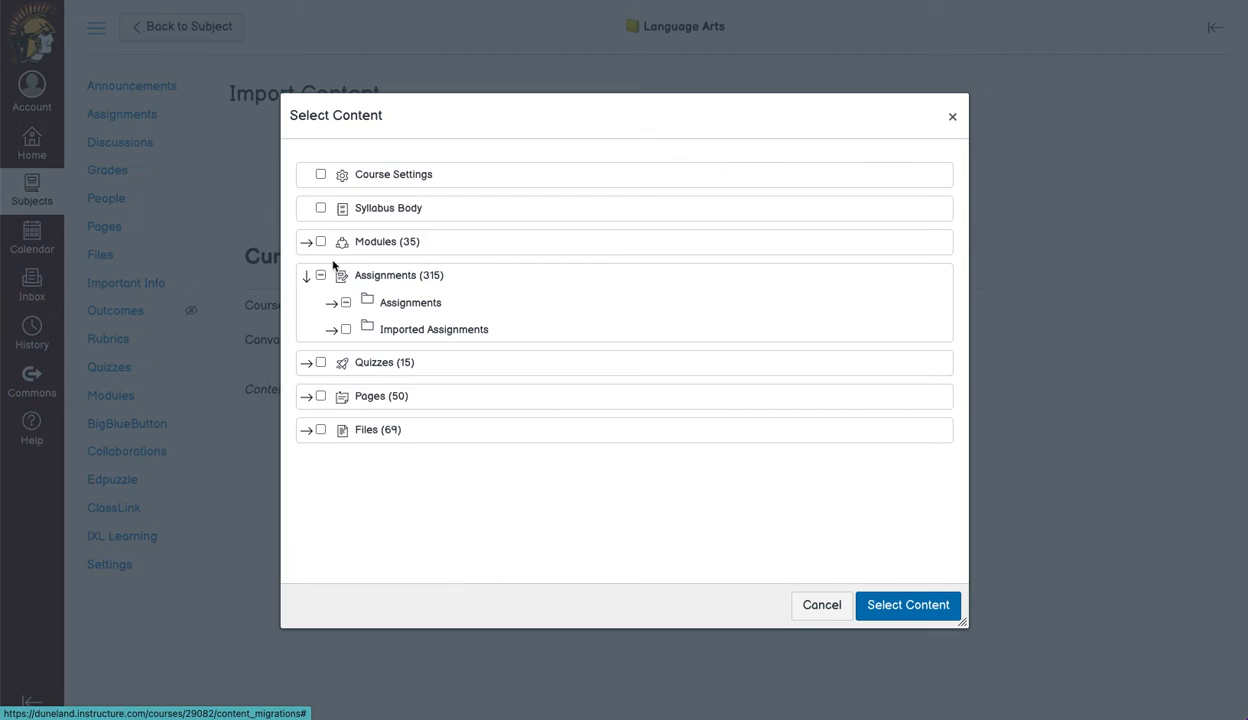
Step: Collapse Assignments, then expand, review, and collapse the Quizzes (15) list
left_click(320, 275)
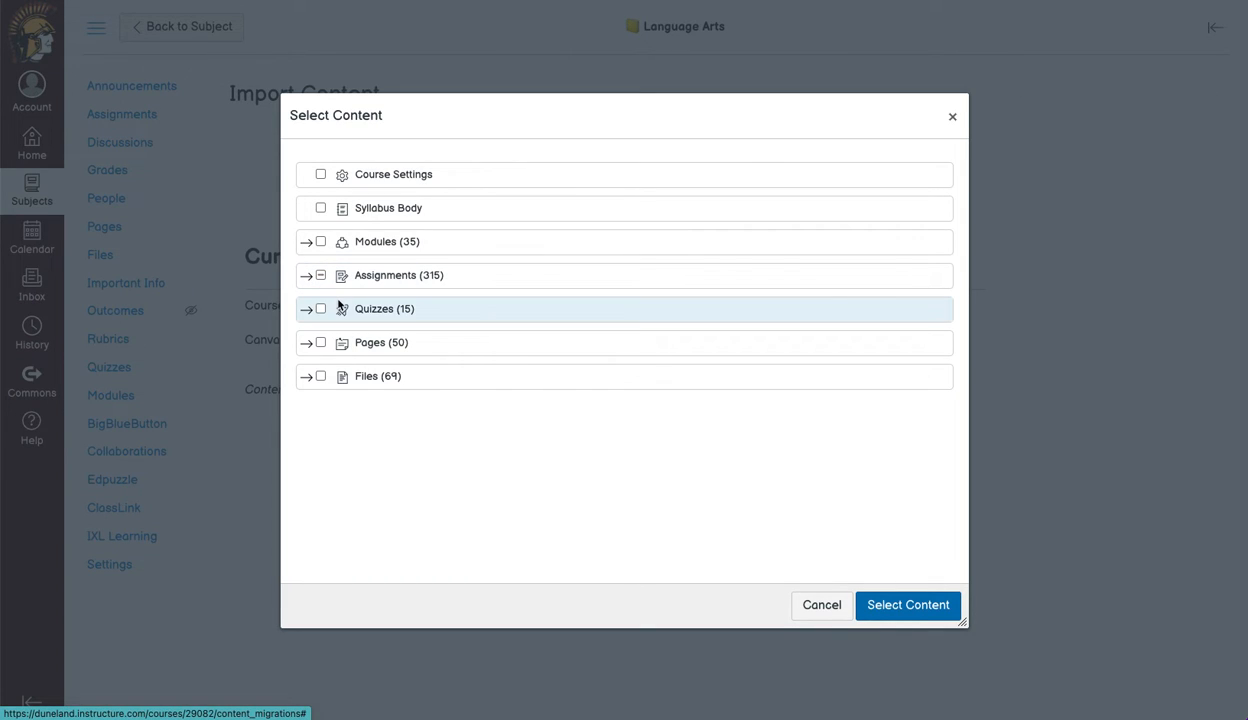
left_click(307, 308)
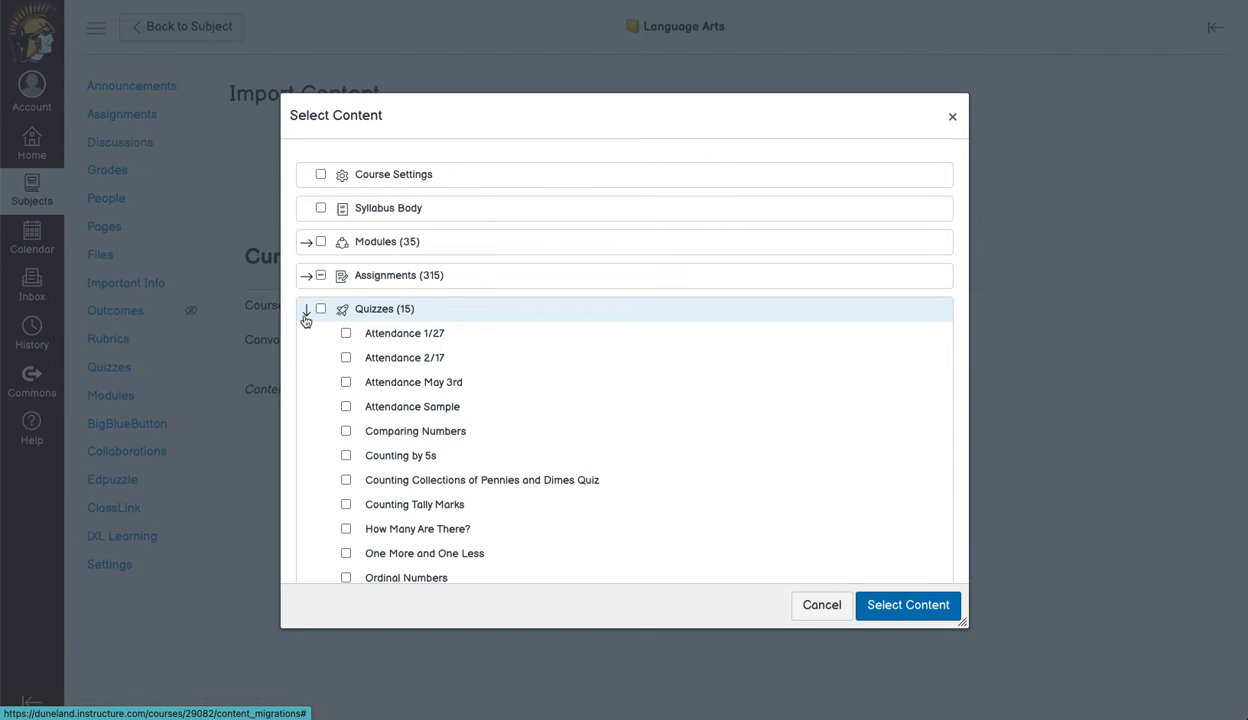
scroll("down", 3)
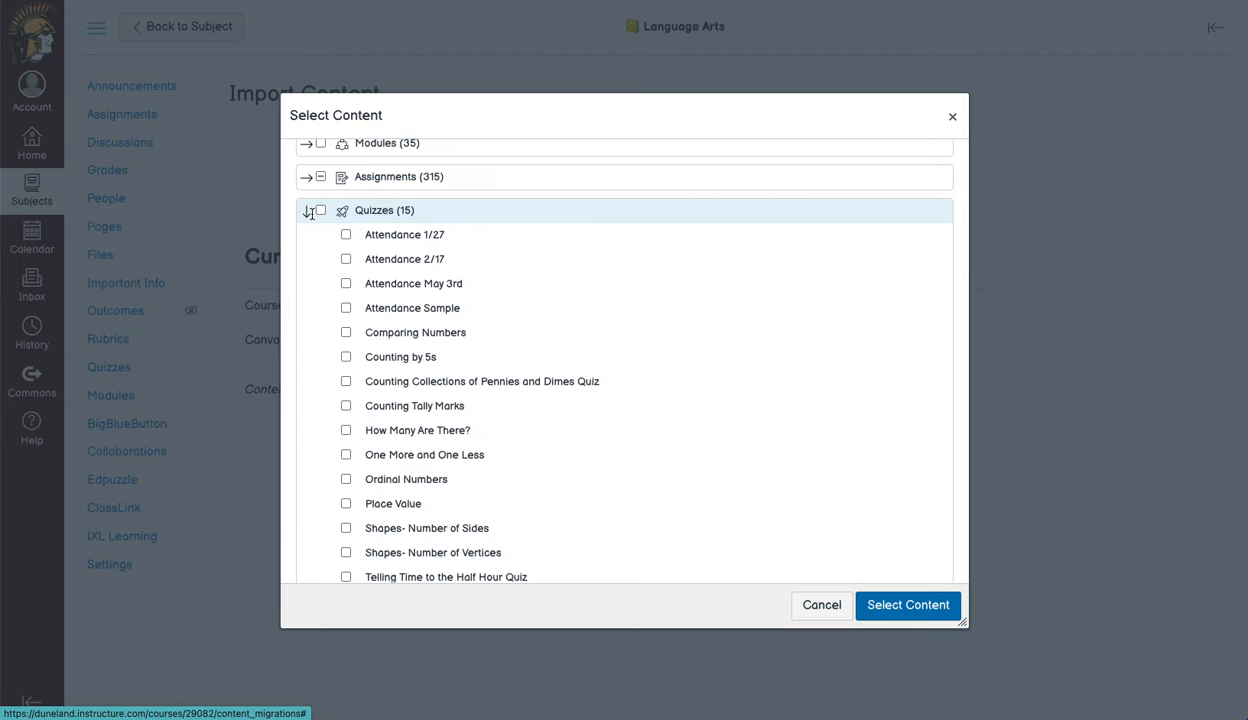
left_click(312, 210)
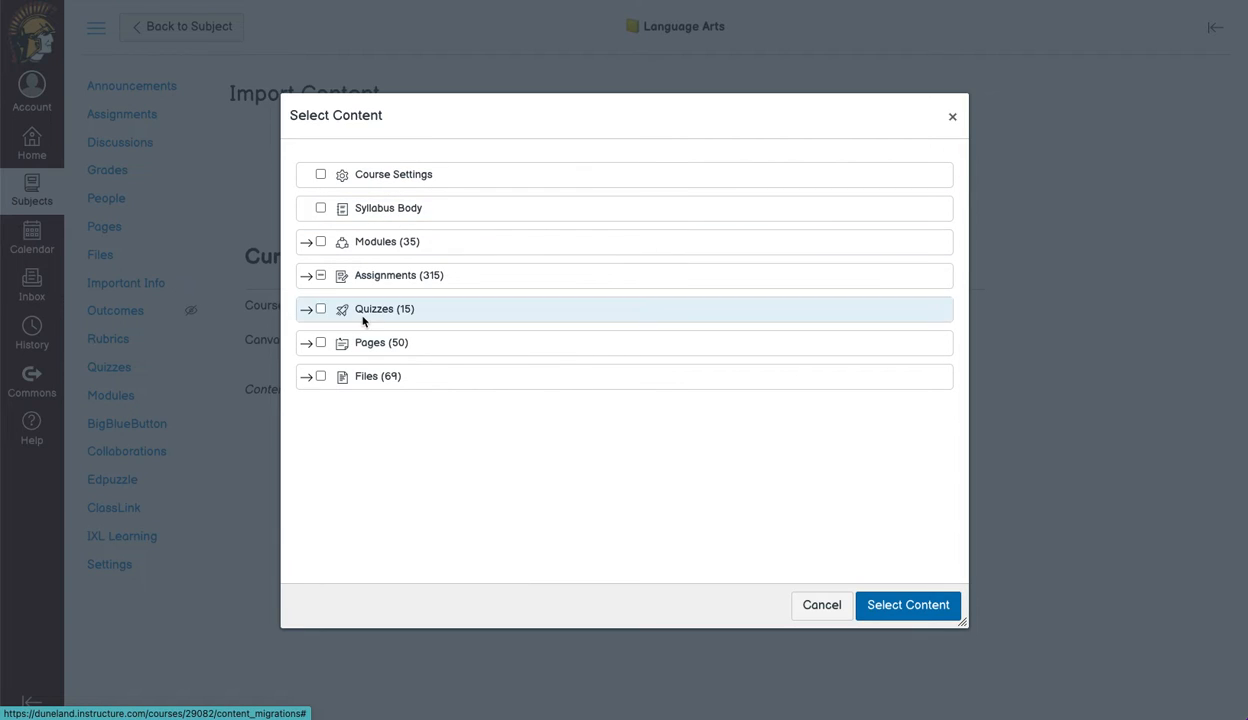
mouse_move(433, 431)
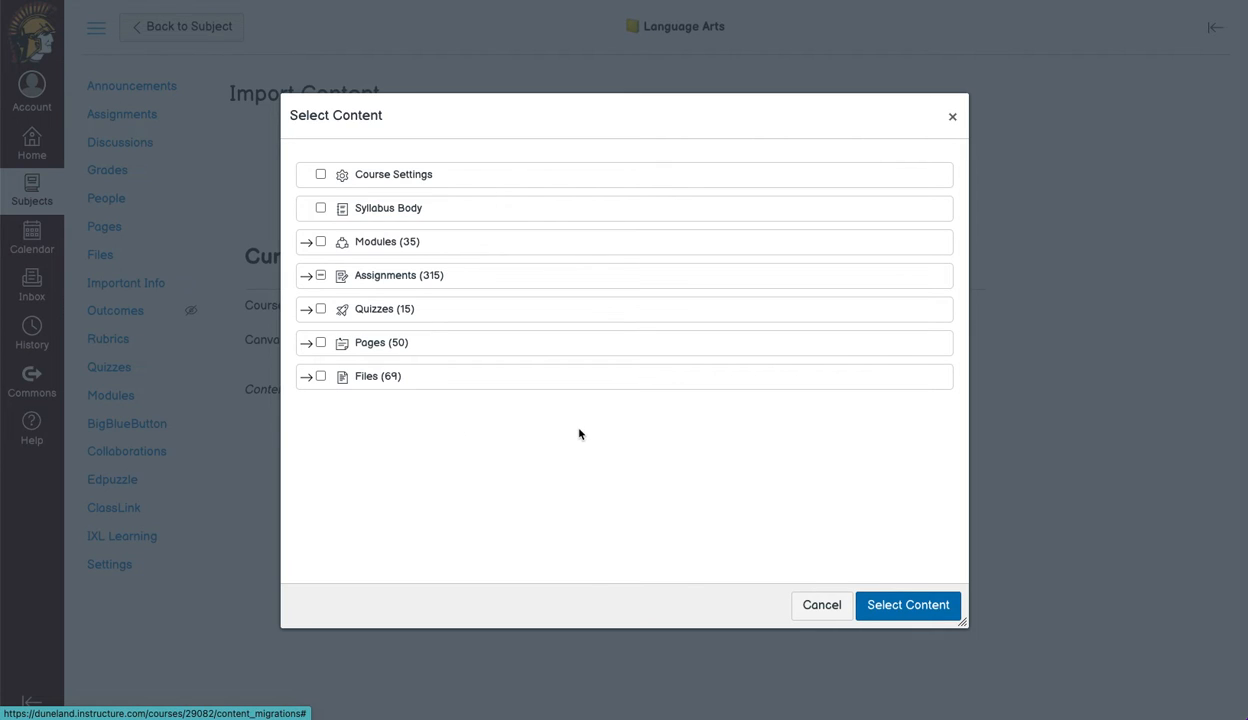
mouse_move(884, 618)
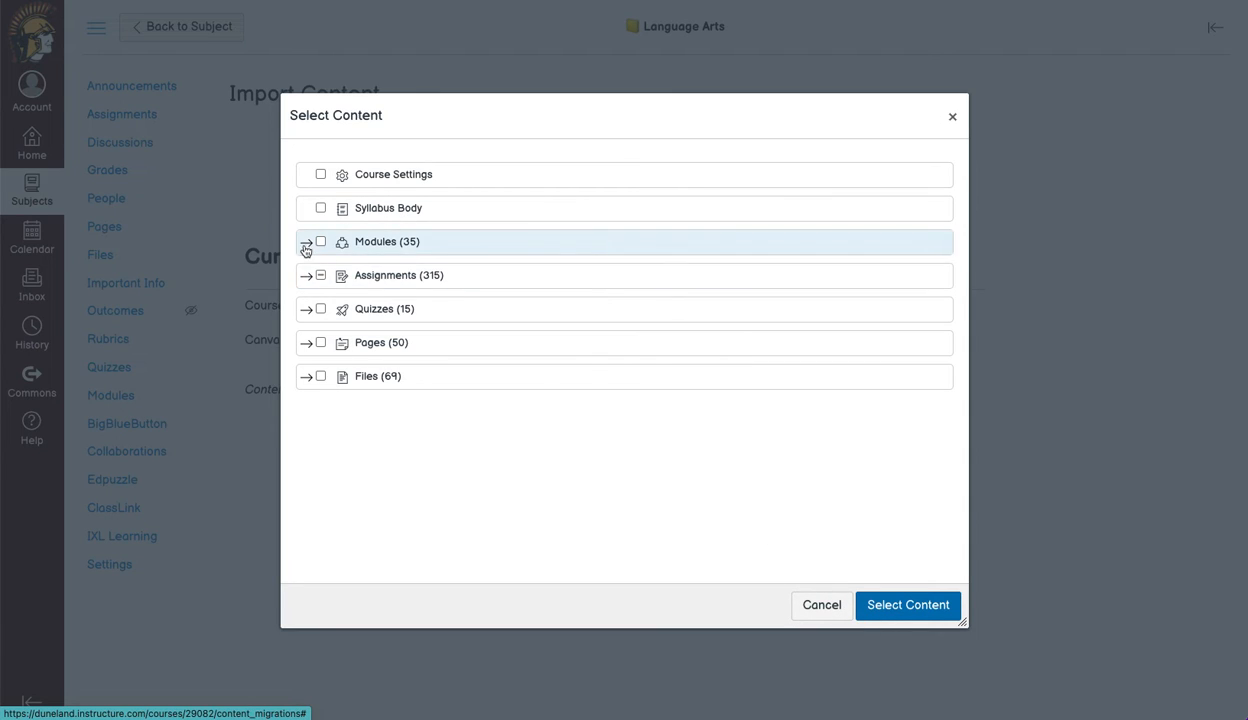
Step: Submit the selected Homeroom 2021-2022 content to queue the course copy
left_click(307, 275)
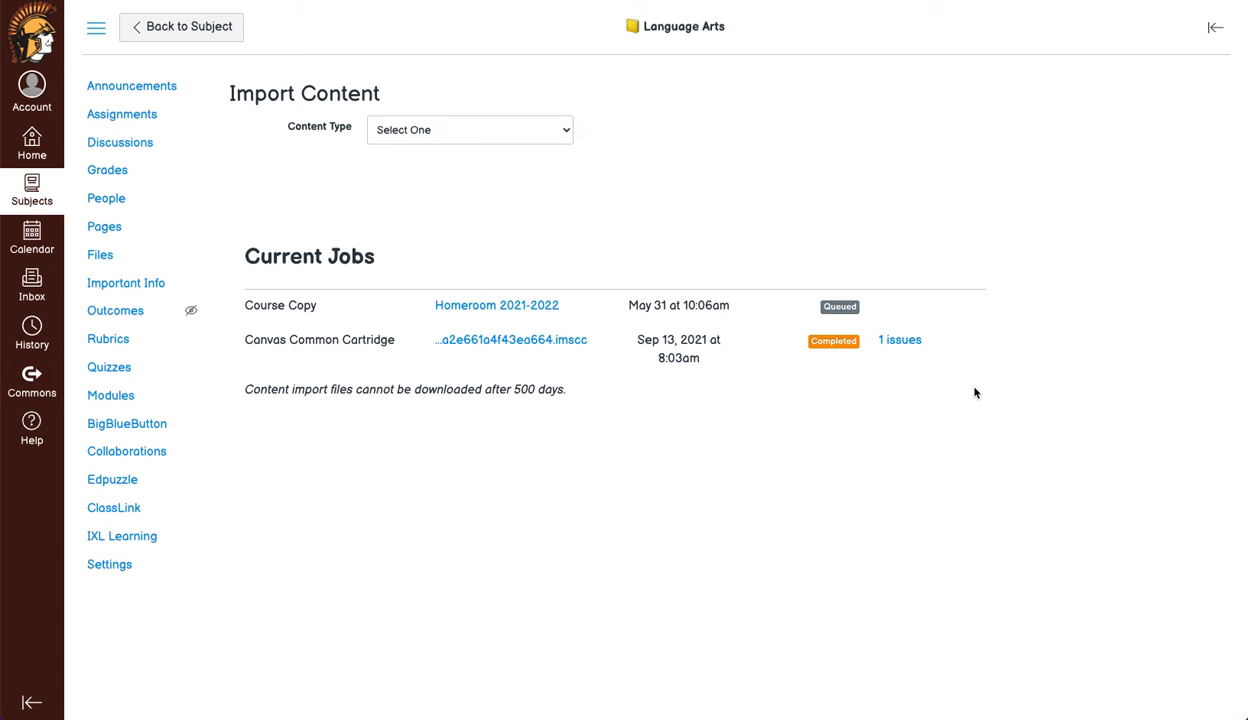
mouse_move(770, 316)
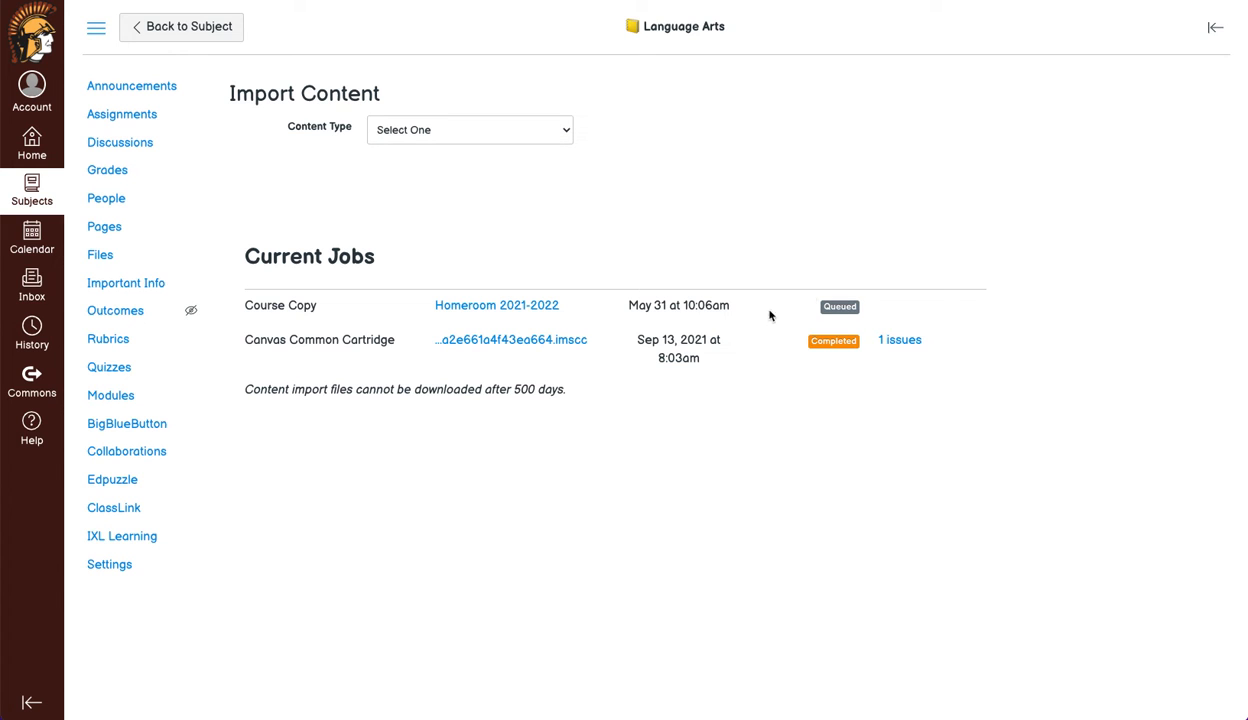
mouse_move(976, 222)
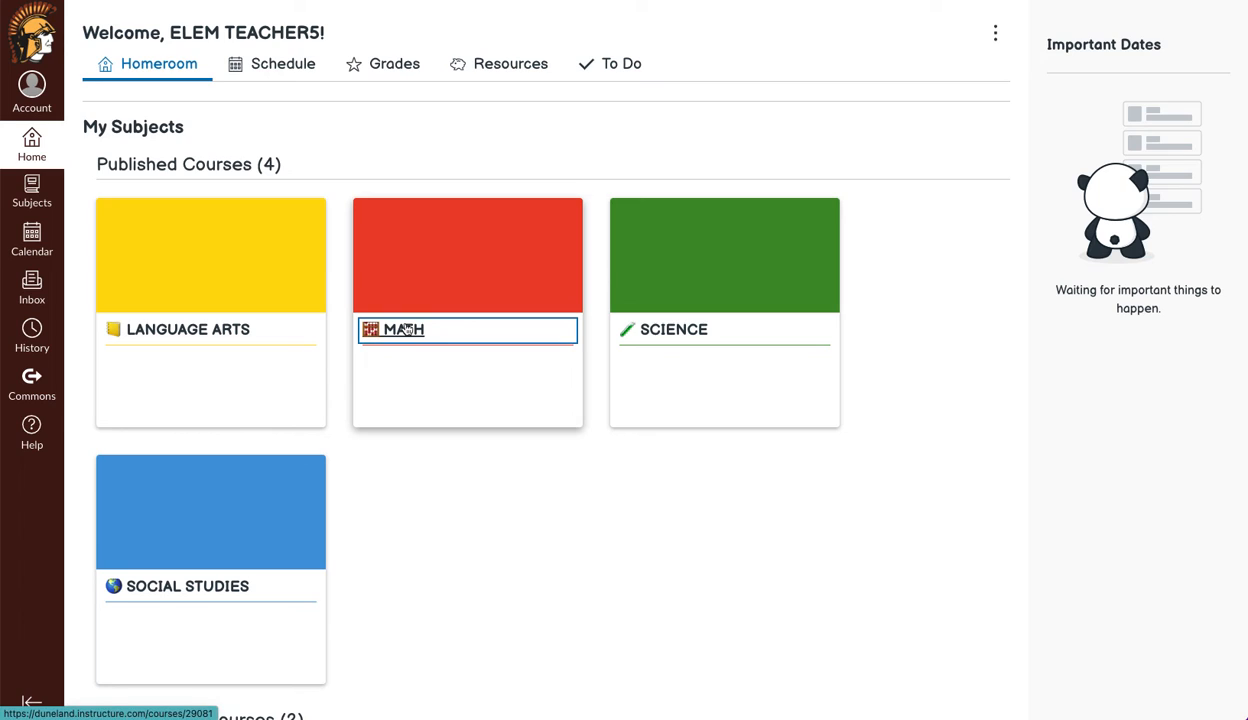
Step: Open the Math course, its Manage Subject settings, and Import Course Content
left_click(467, 329)
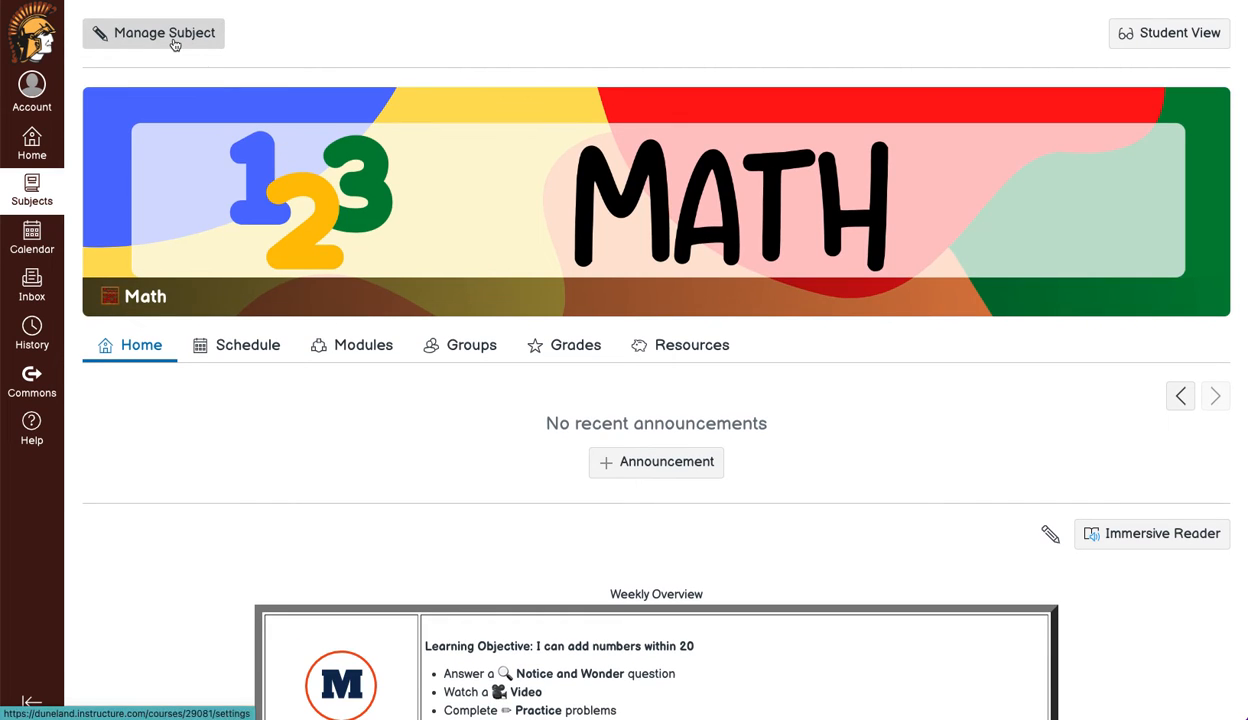
left_click(153, 33)
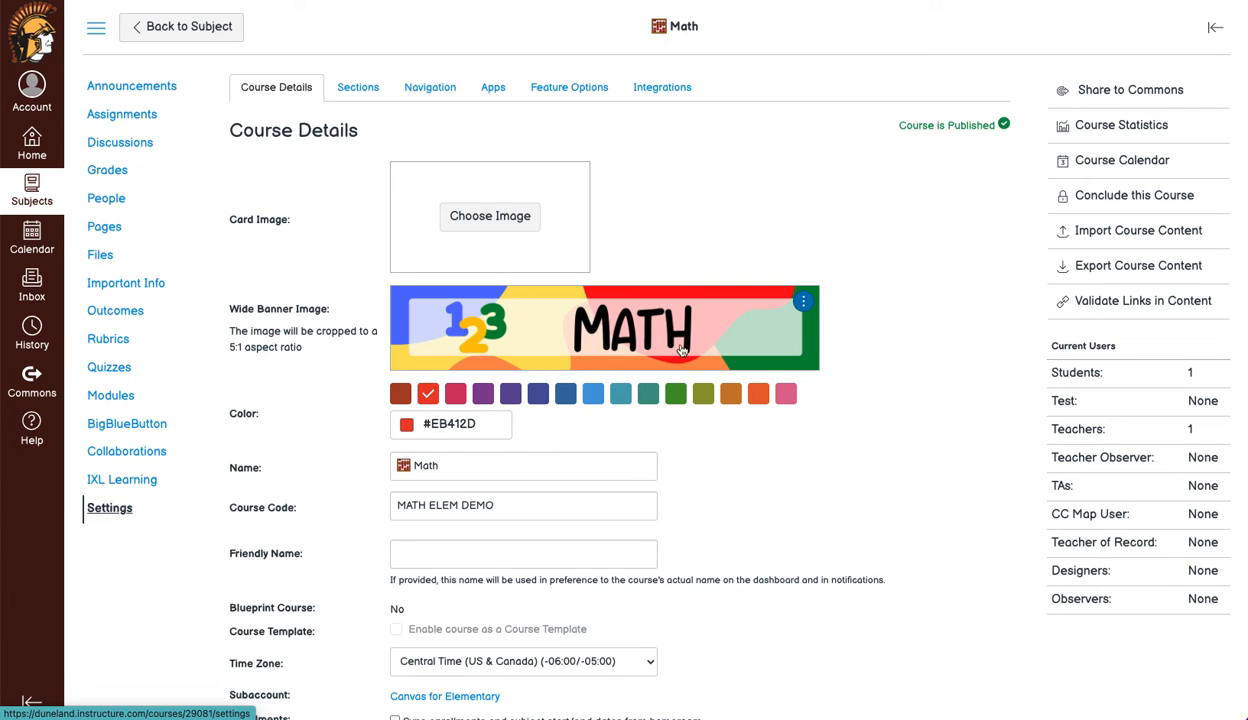
left_click(1135, 230)
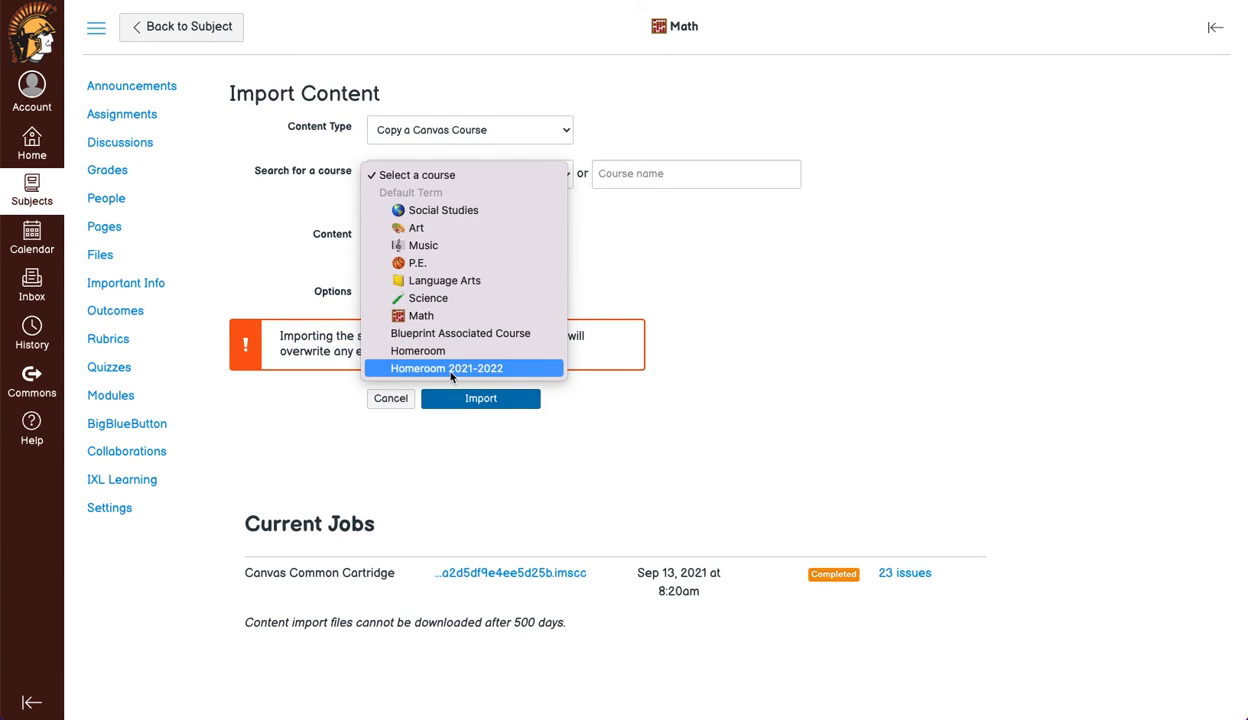
Step: Import Homeroom 2021-2022 into Math with specific content and adjusted dates
left_click(447, 368)
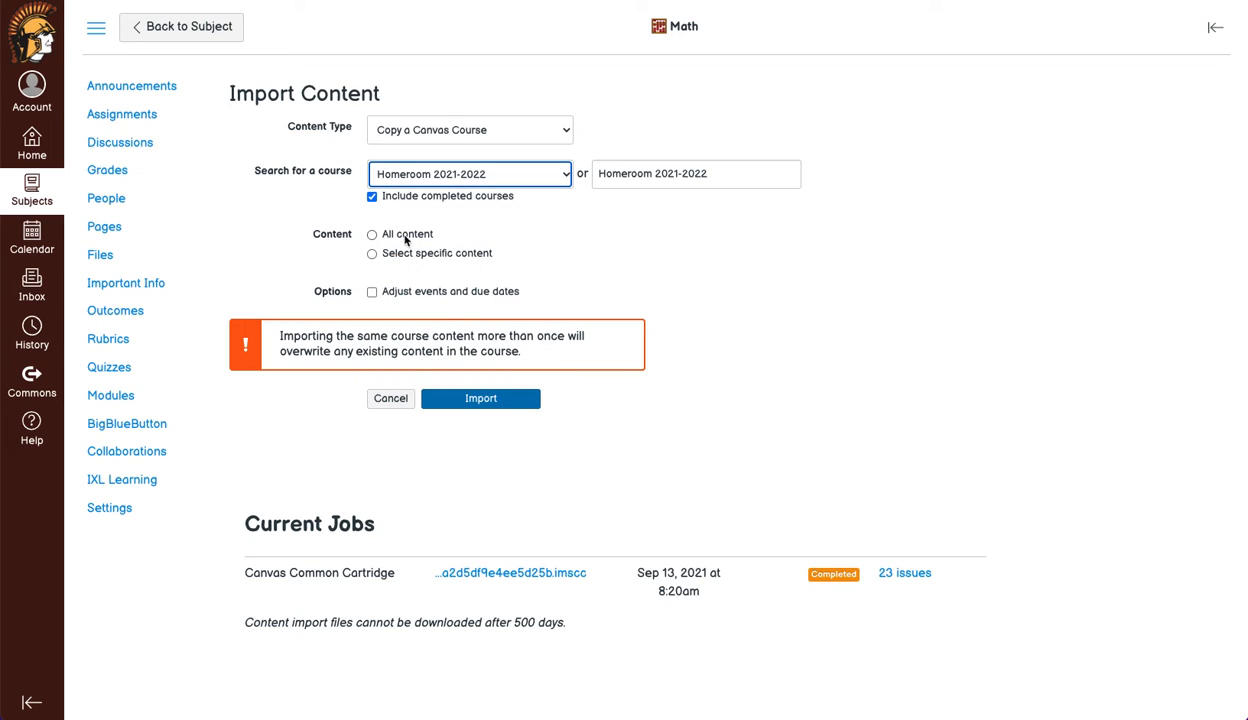
left_click(372, 253)
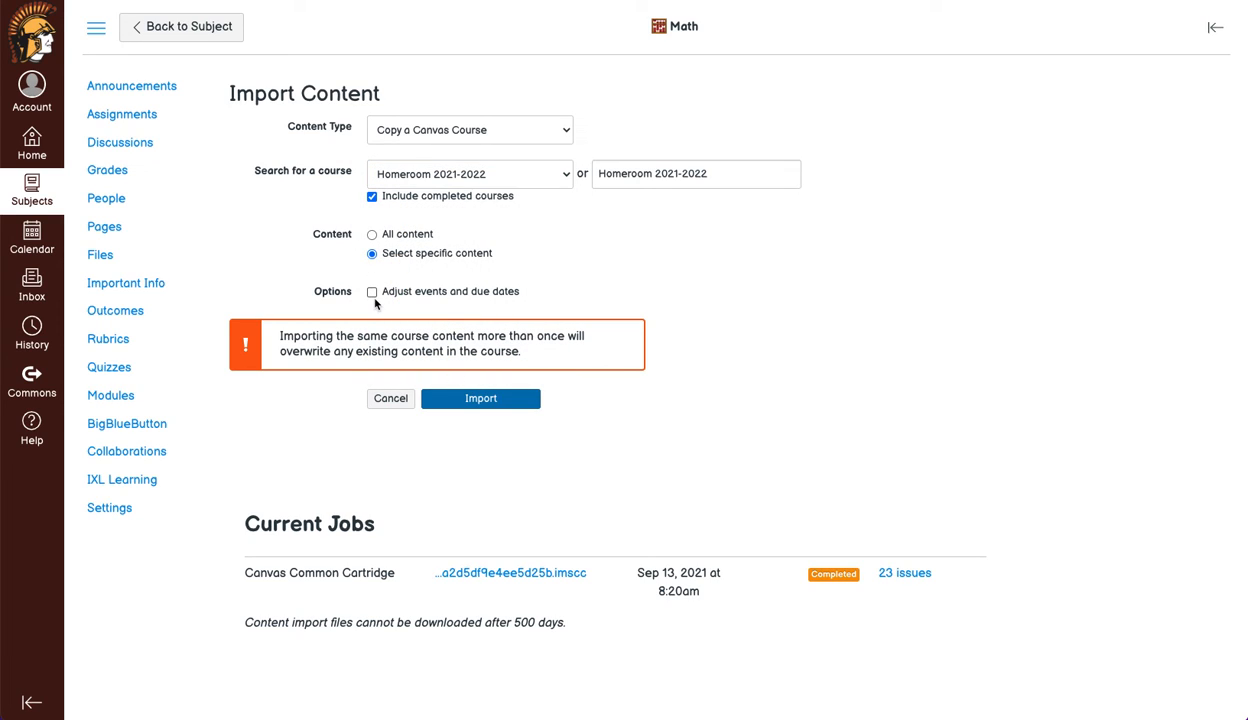
left_click(372, 291)
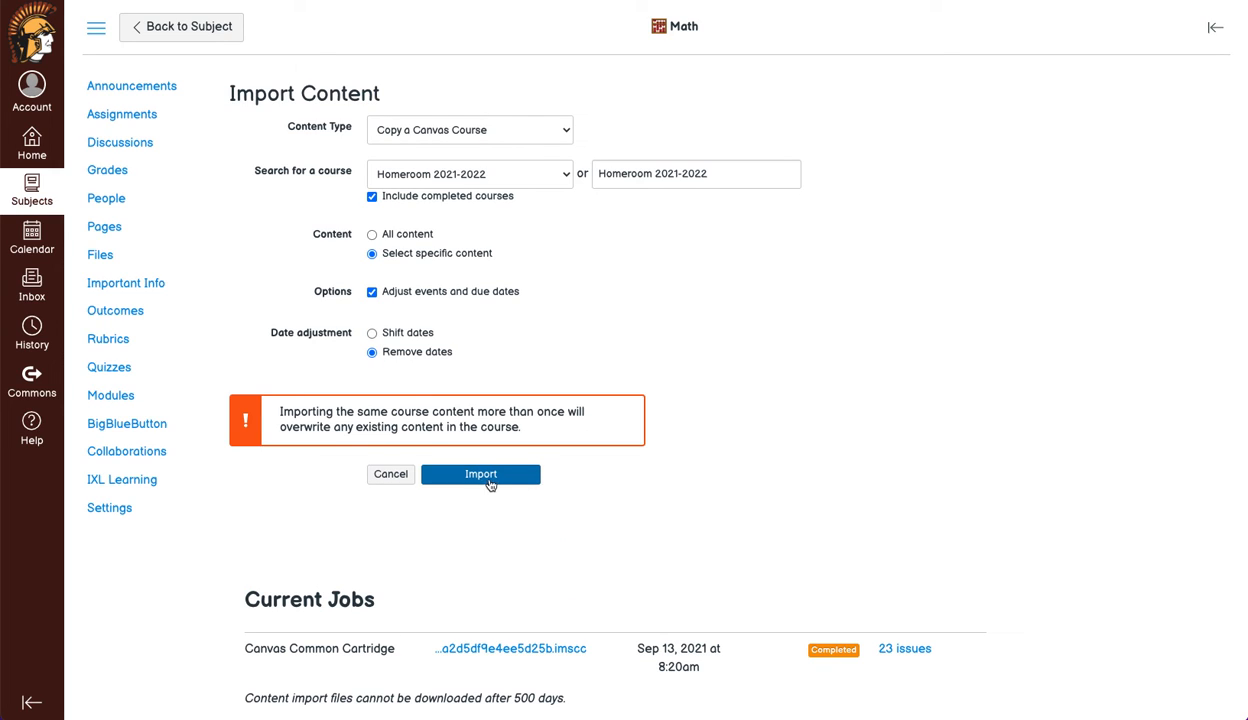
left_click(480, 474)
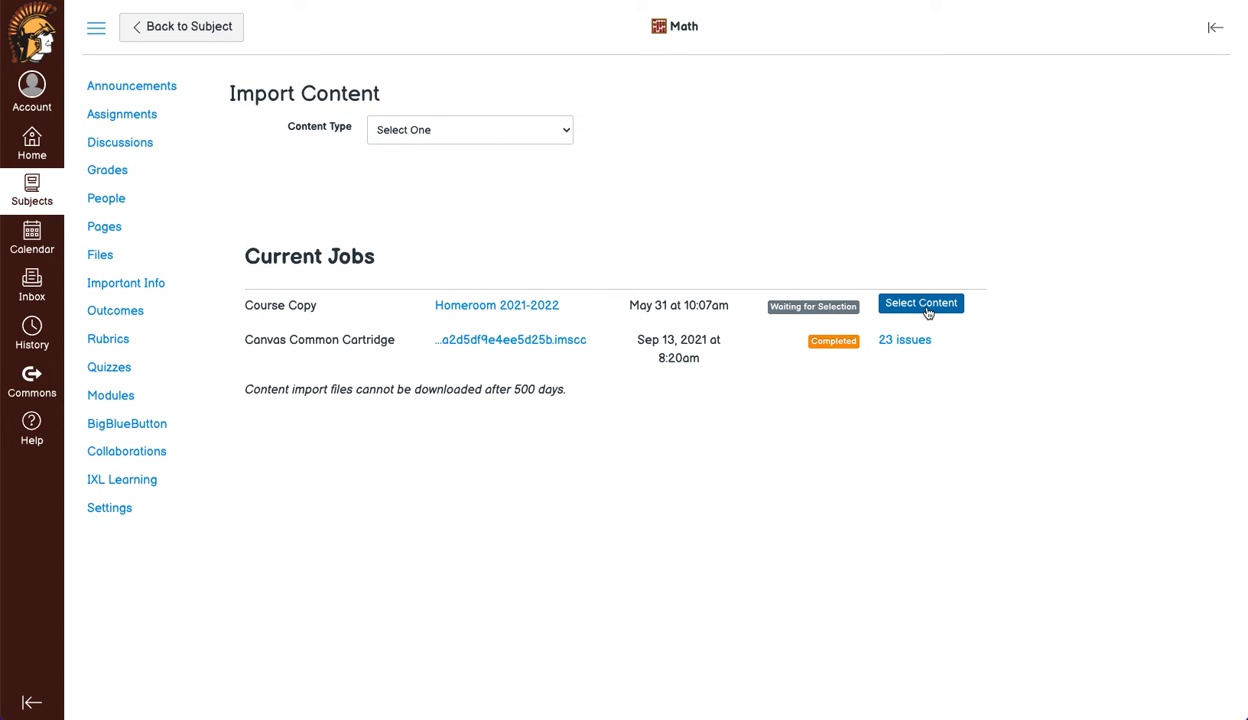
Step: Open Select Content for the Math copy and expand the Modules and Assignments groups
left_click(919, 303)
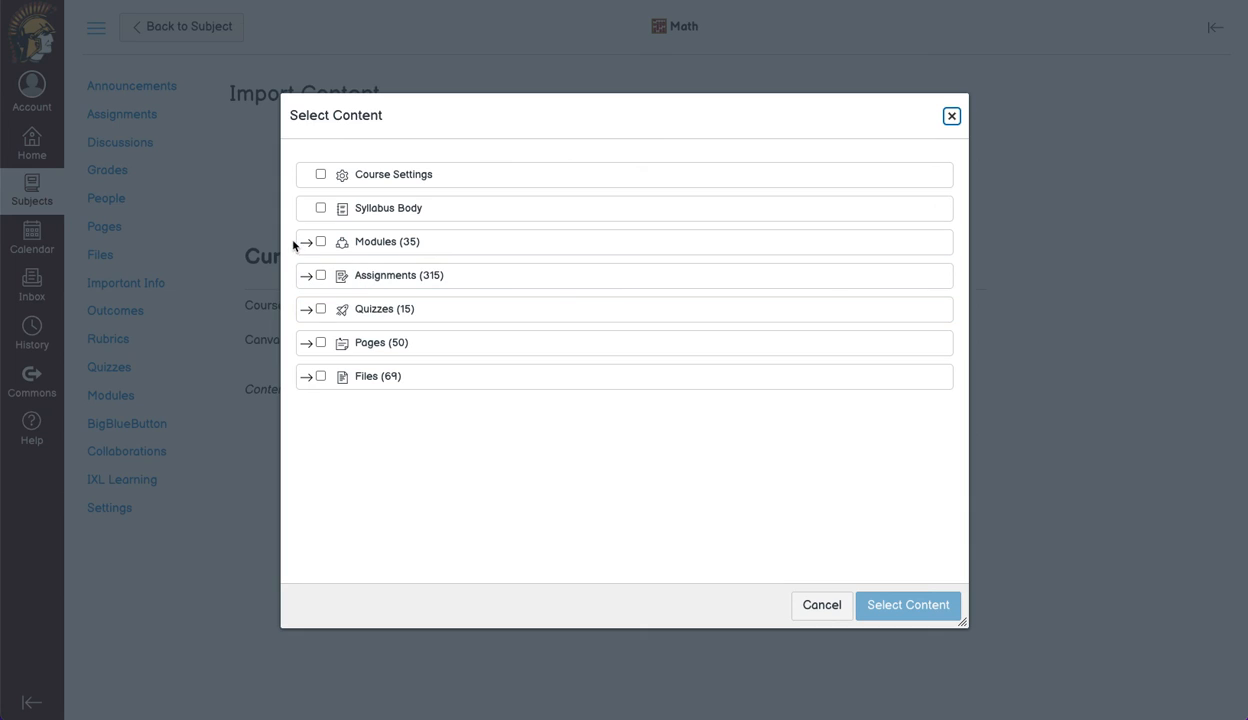
left_click(305, 243)
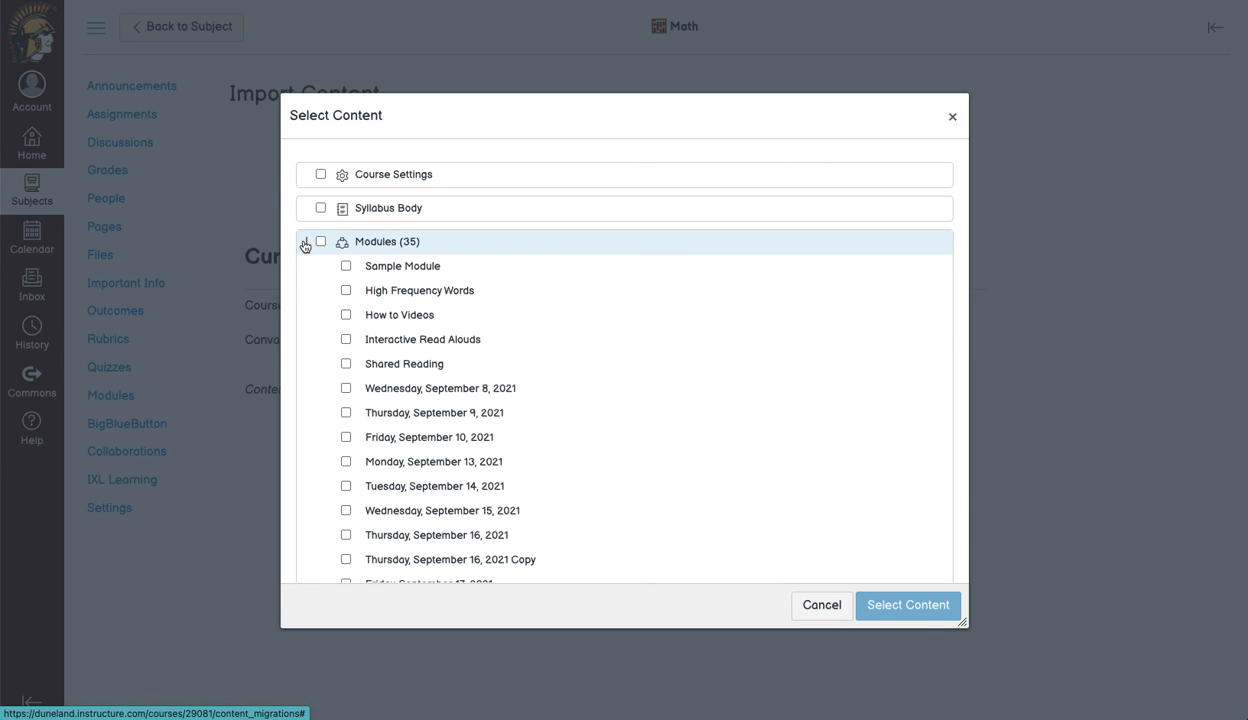
left_click(306, 241)
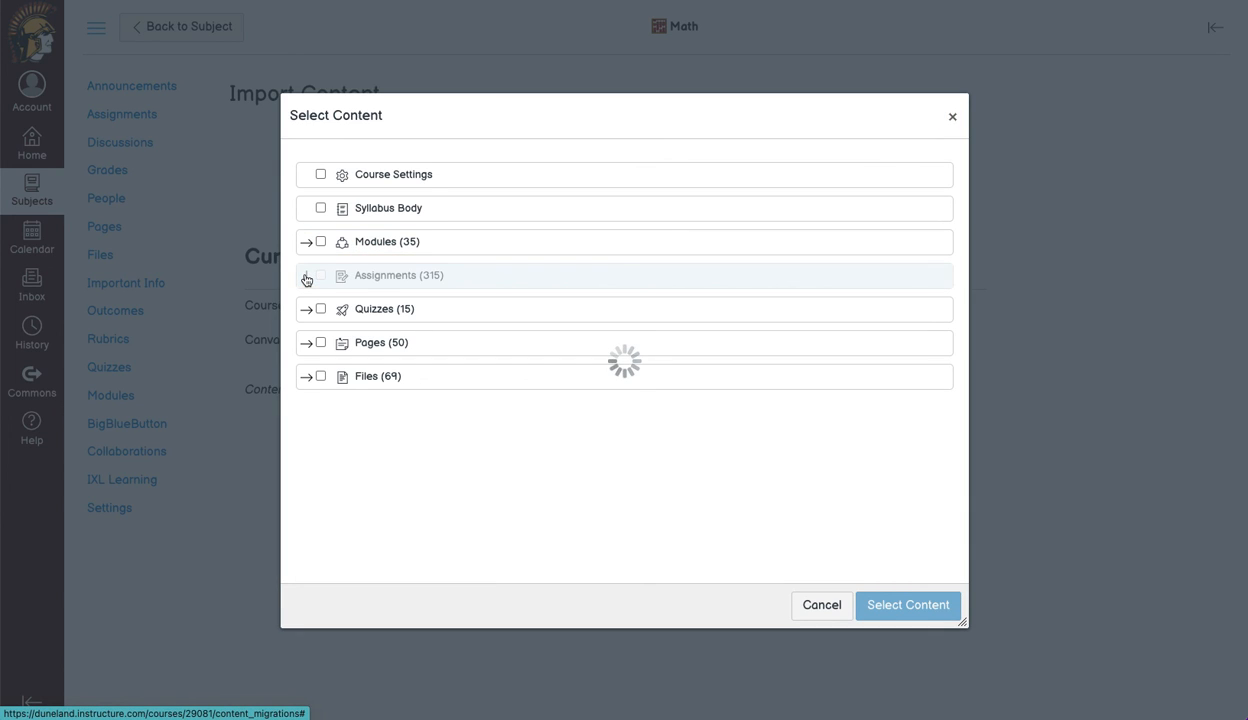